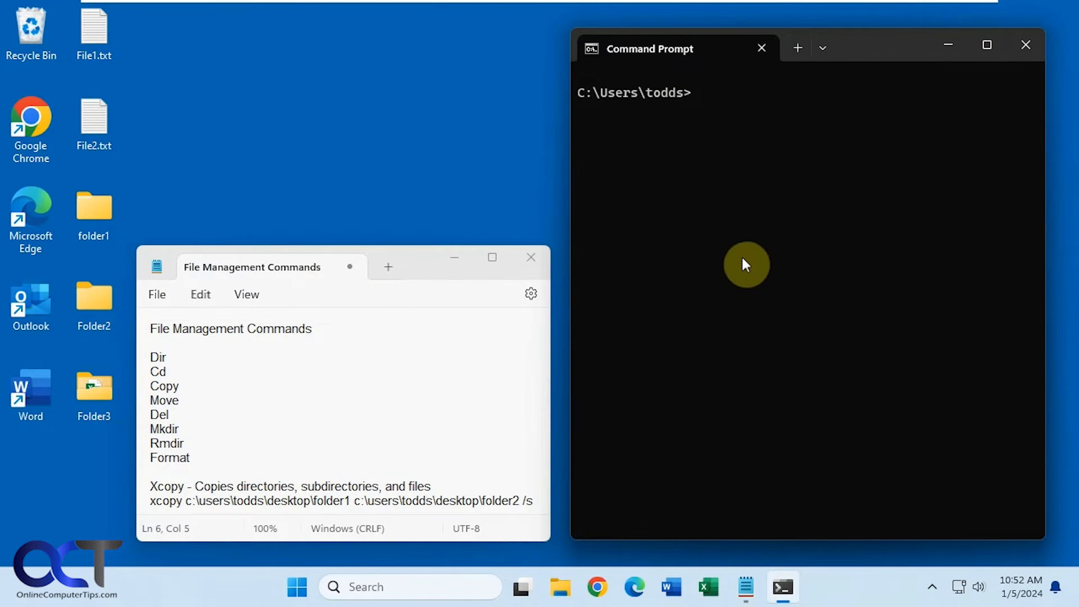
{"action": "mouse_move", "coordinate": [337, 334]}
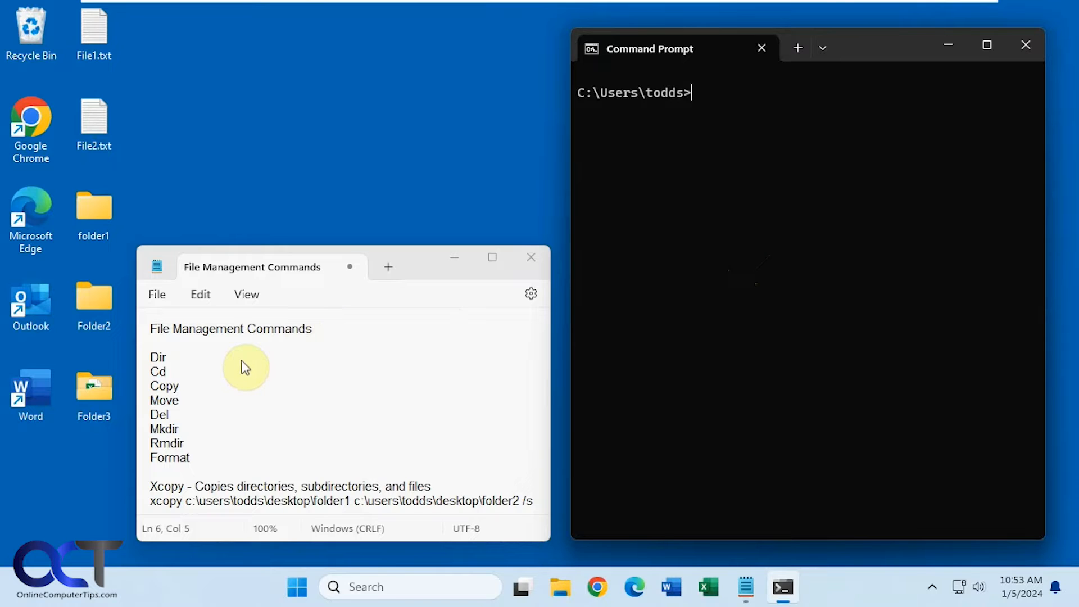
{"action": "mouse_move", "coordinate": [279, 382]}
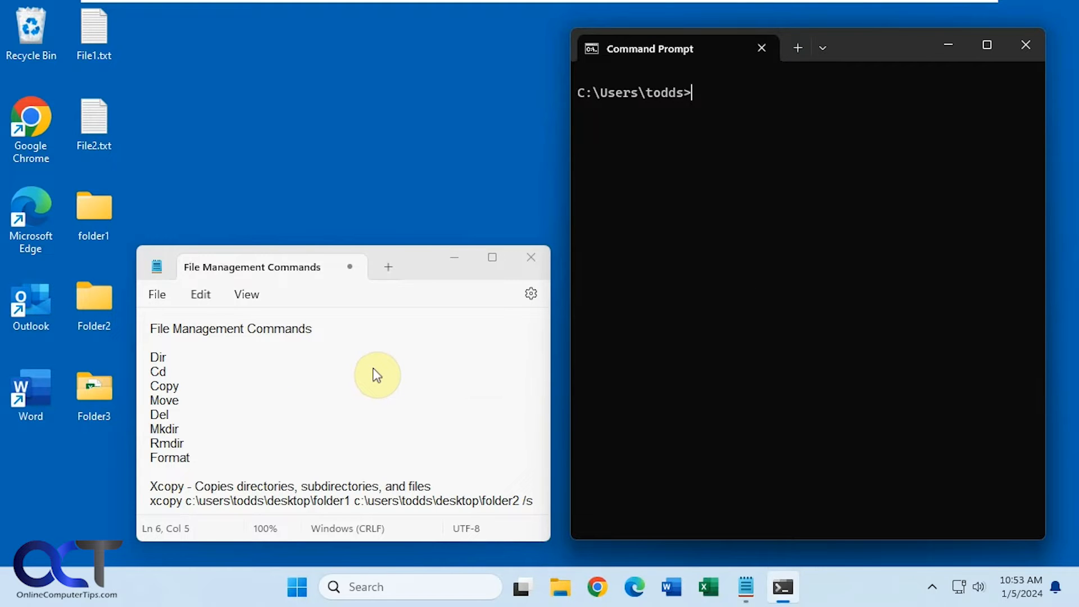
{"action": "mouse_move", "coordinate": [677, 208]}
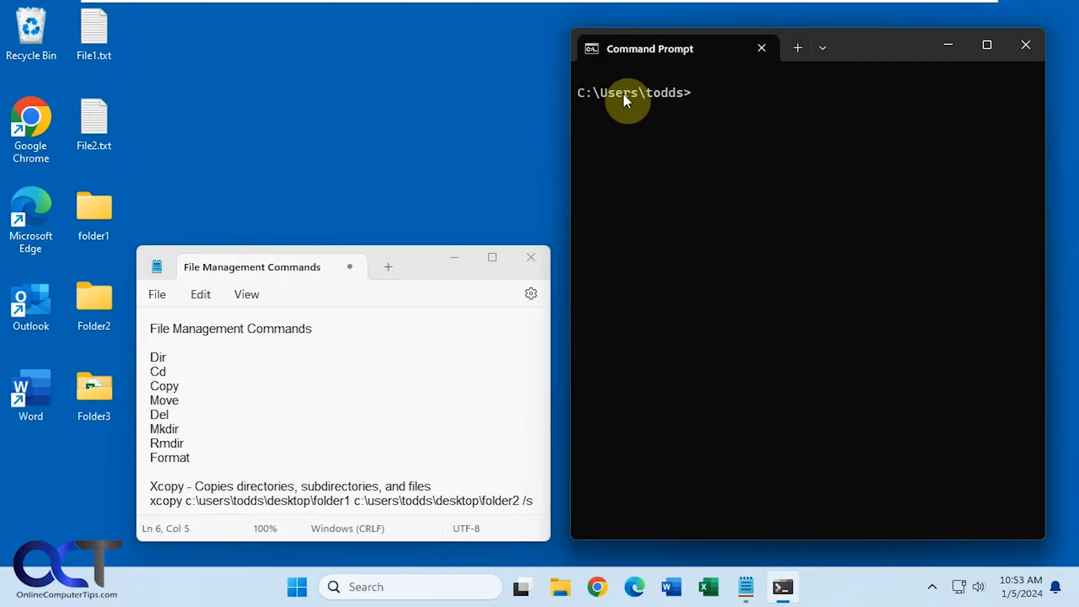
{"action": "mouse_move", "coordinate": [646, 105]}
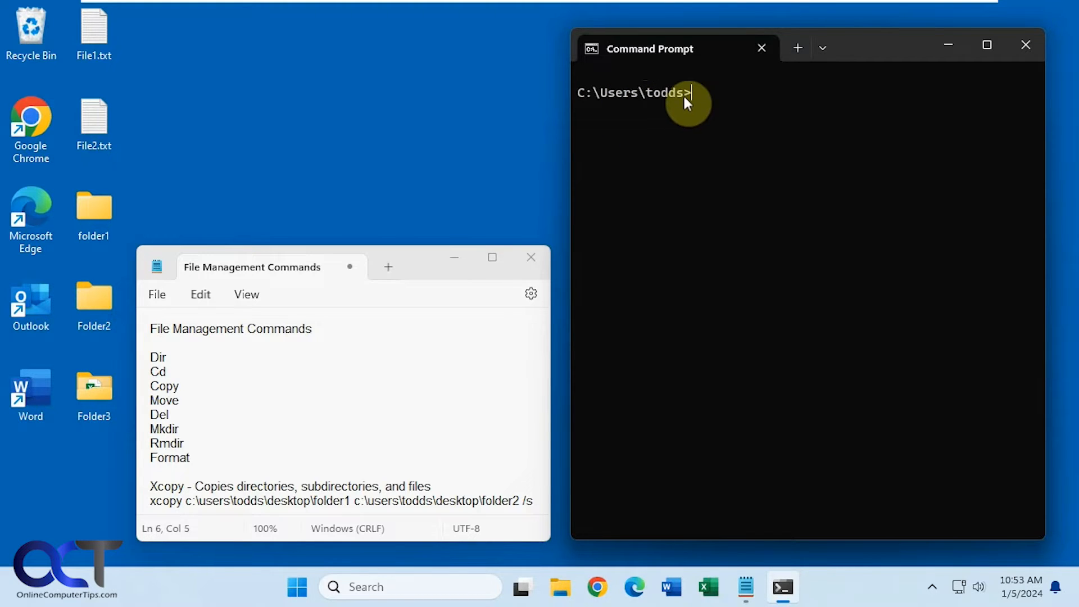
{"action": "mouse_move", "coordinate": [748, 142]}
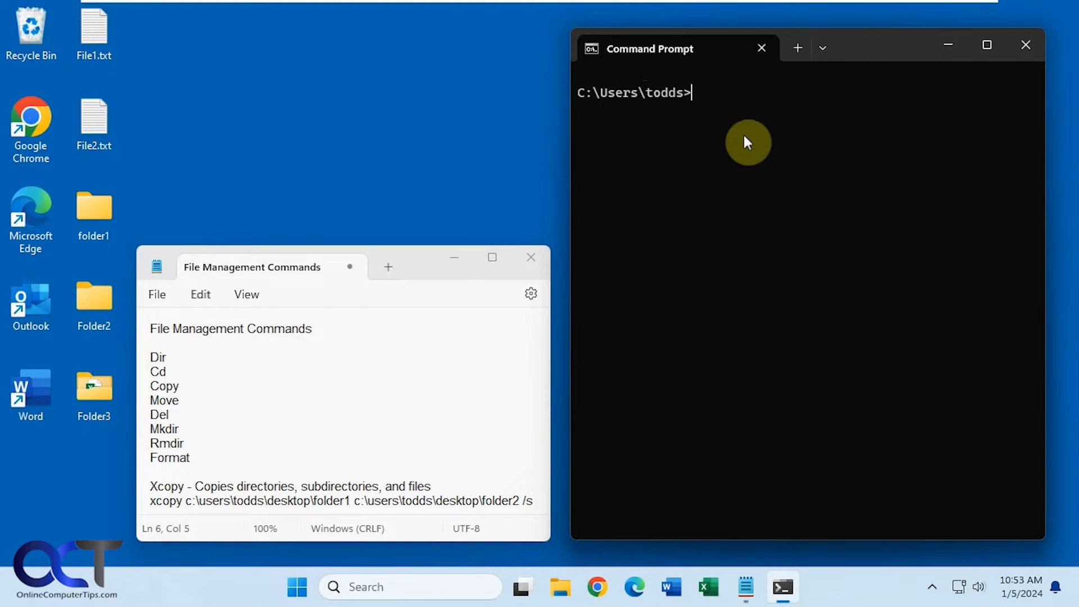
- Run dir to list the home folder's 15 directories and 0 files
{"action": "type", "text": "dir"}
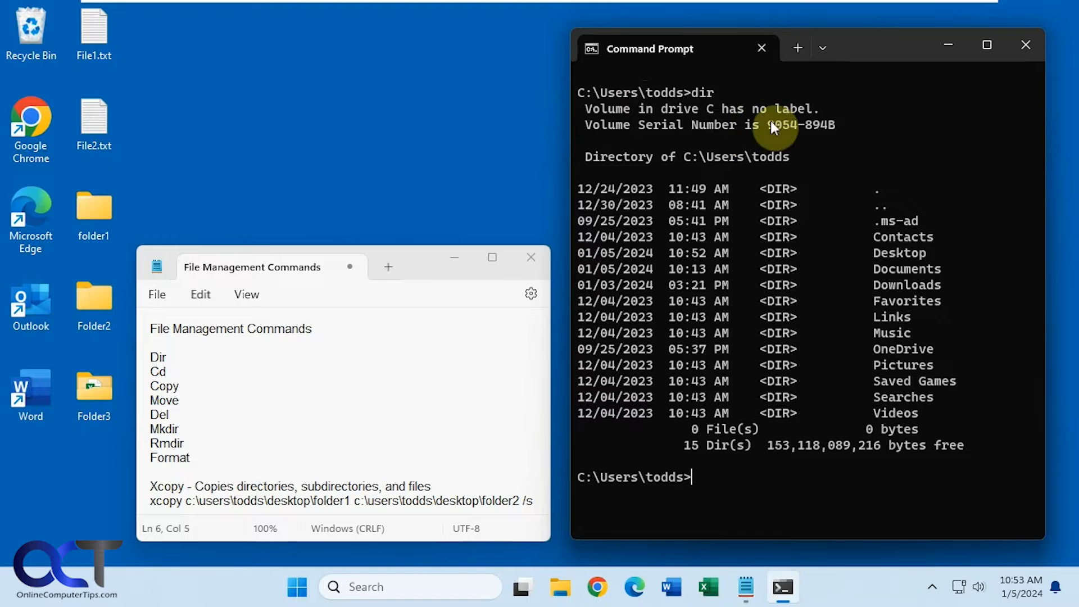
{"action": "mouse_move", "coordinate": [776, 217]}
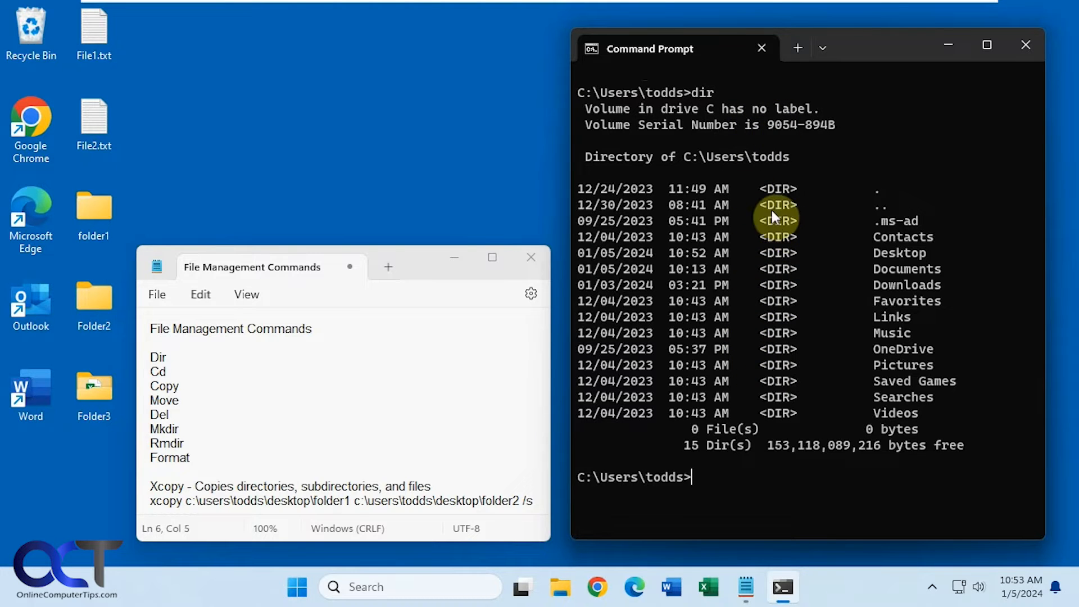
{"action": "mouse_move", "coordinate": [781, 167]}
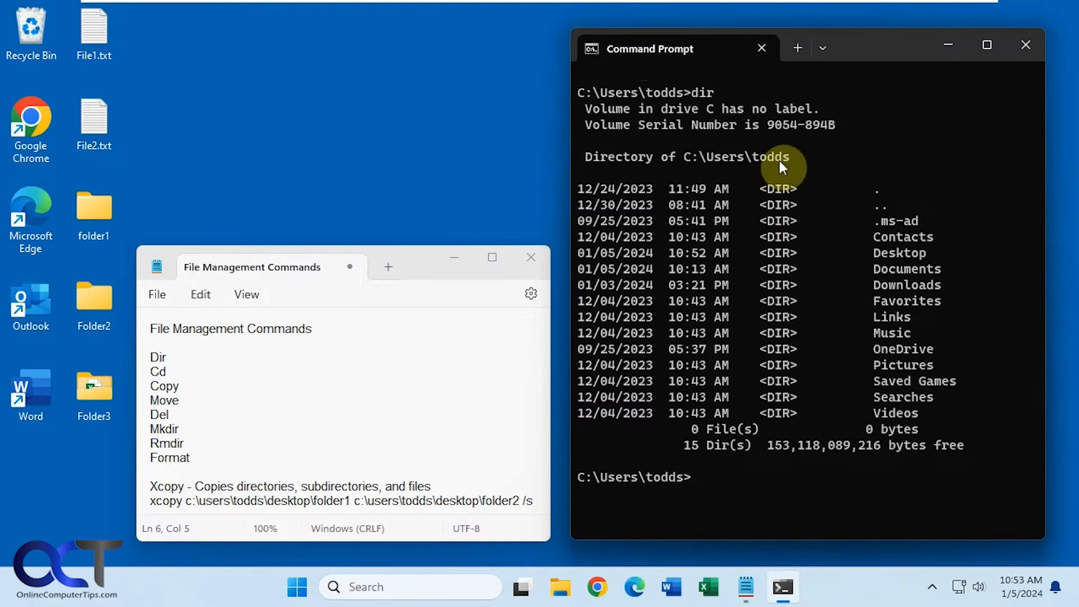
{"action": "mouse_move", "coordinate": [781, 264]}
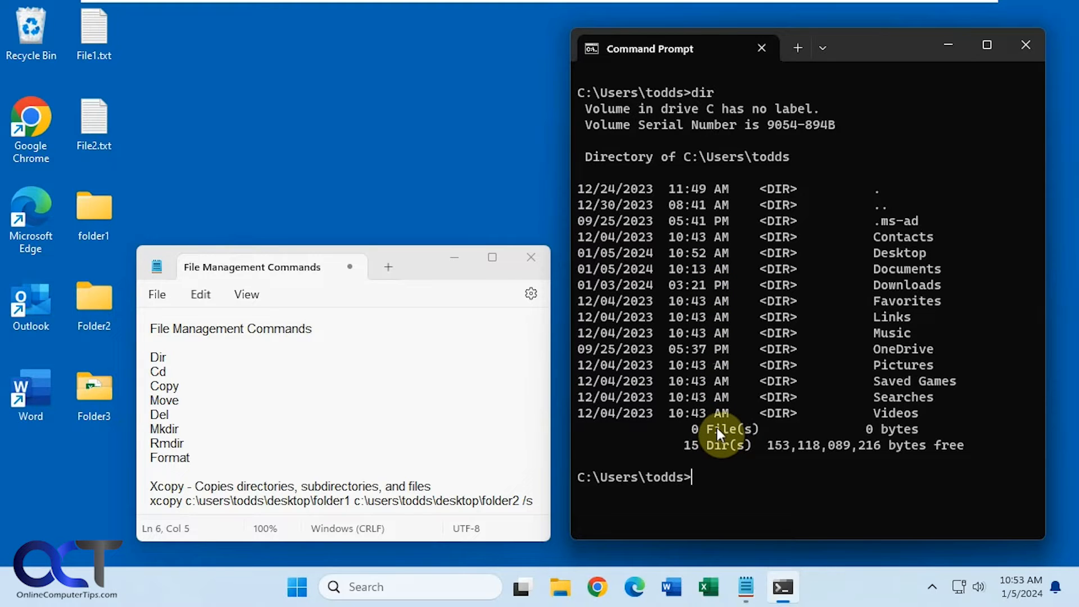
{"action": "mouse_move", "coordinate": [791, 232]}
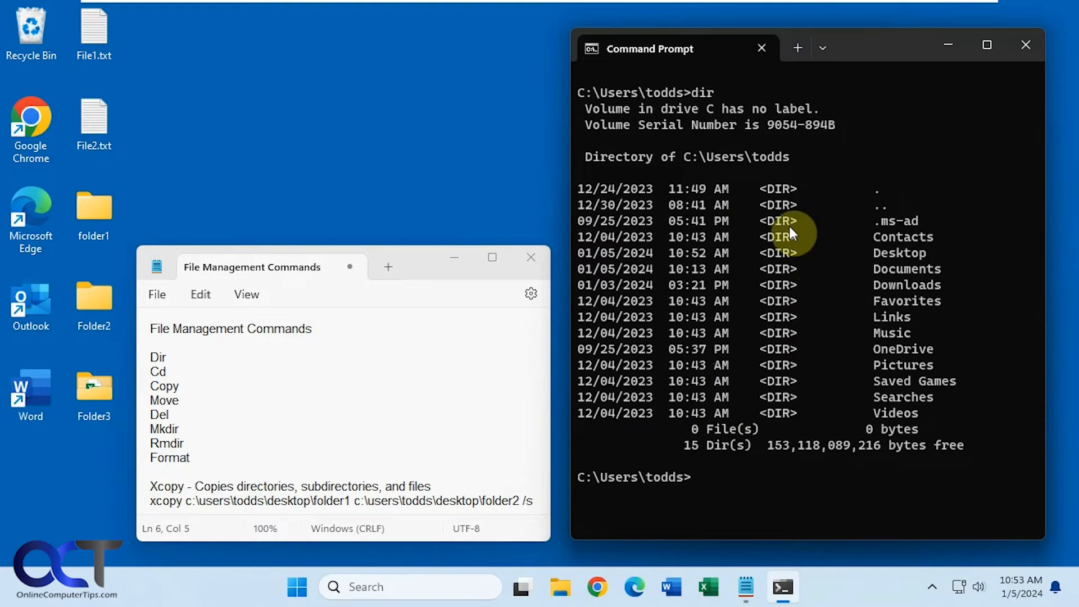
{"action": "mouse_move", "coordinate": [759, 157]}
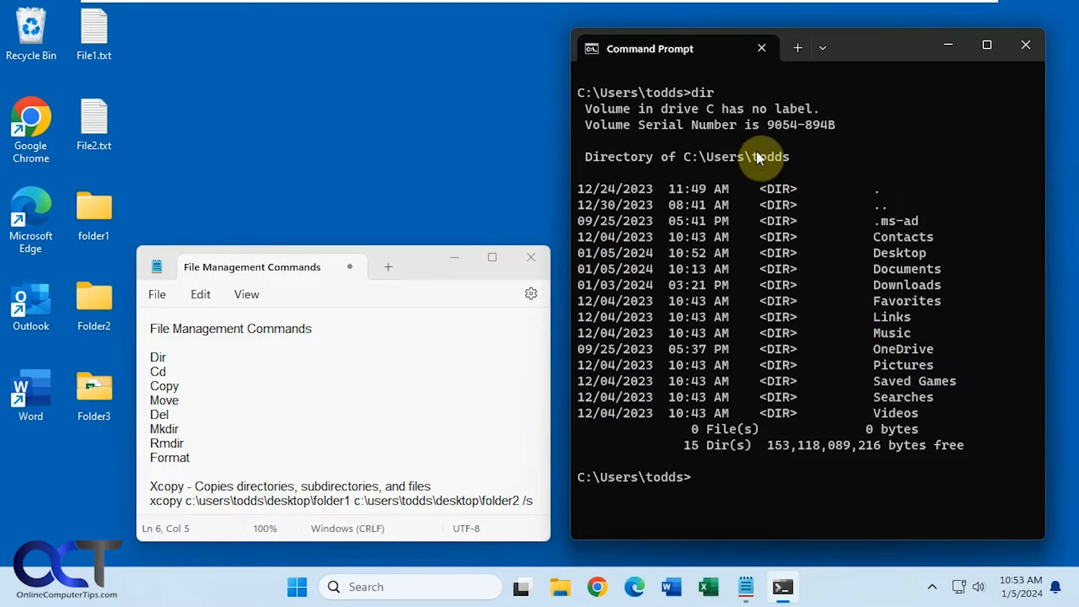
{"action": "mouse_move", "coordinate": [186, 404]}
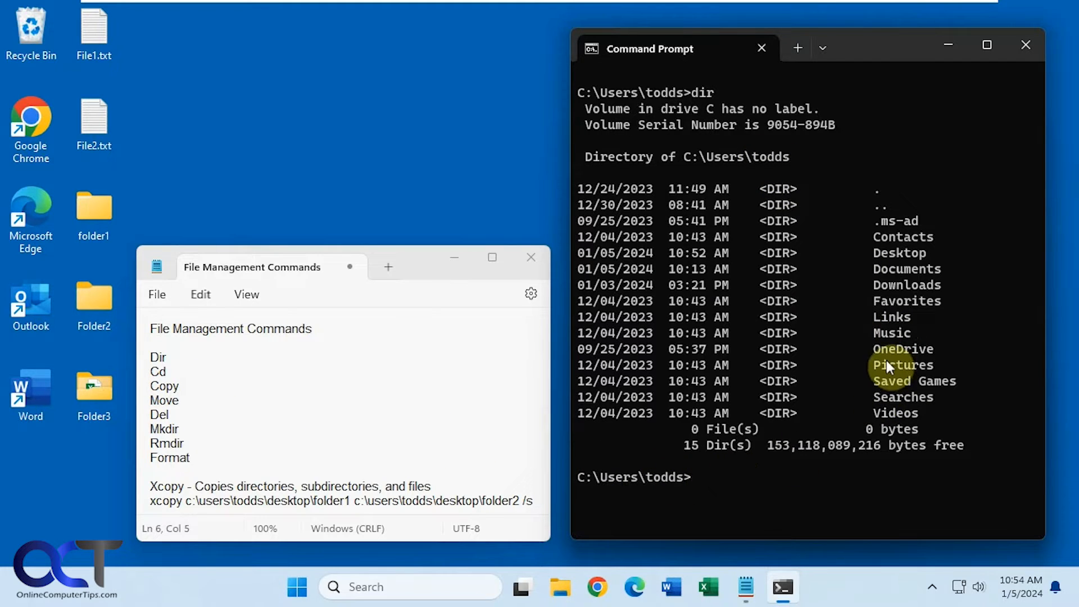
{"action": "mouse_move", "coordinate": [741, 491]}
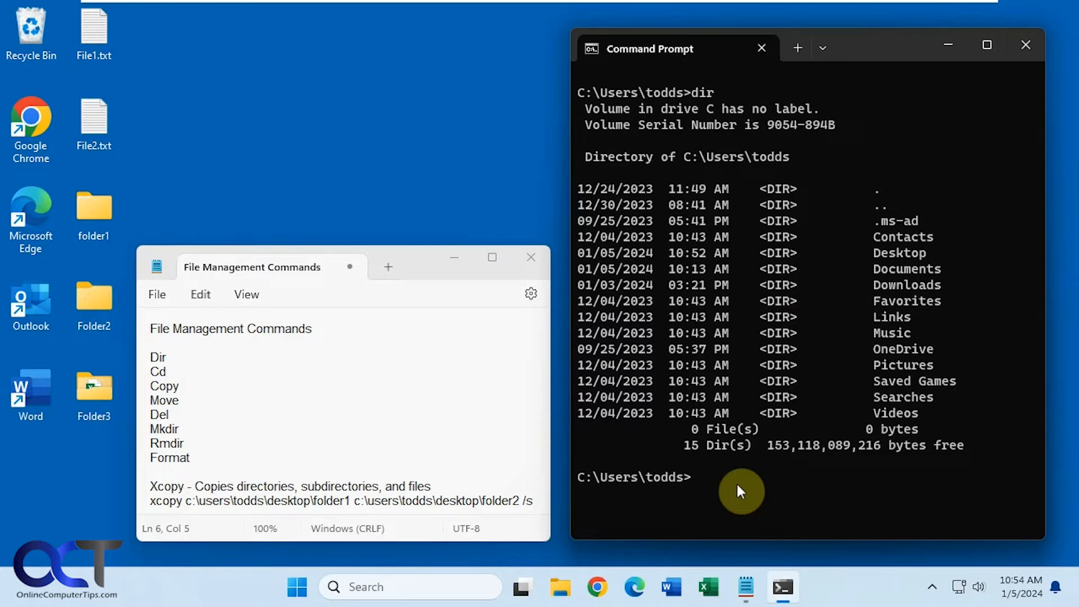
{"action": "mouse_move", "coordinate": [916, 363]}
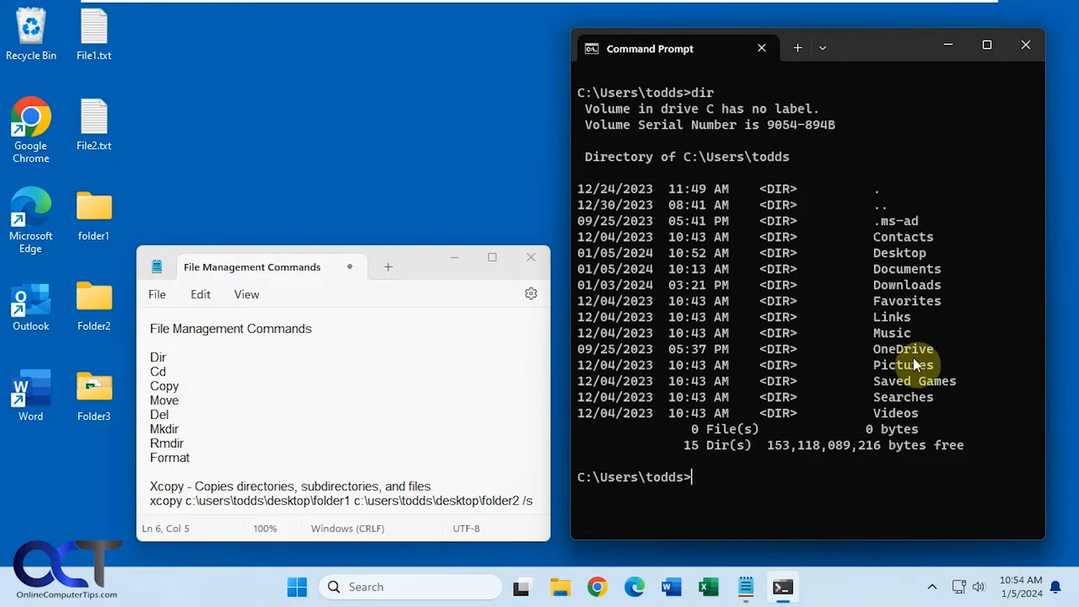
- Change to the Desktop folder with cd desktop and list its contents with dir
{"action": "type", "text": "cd"}
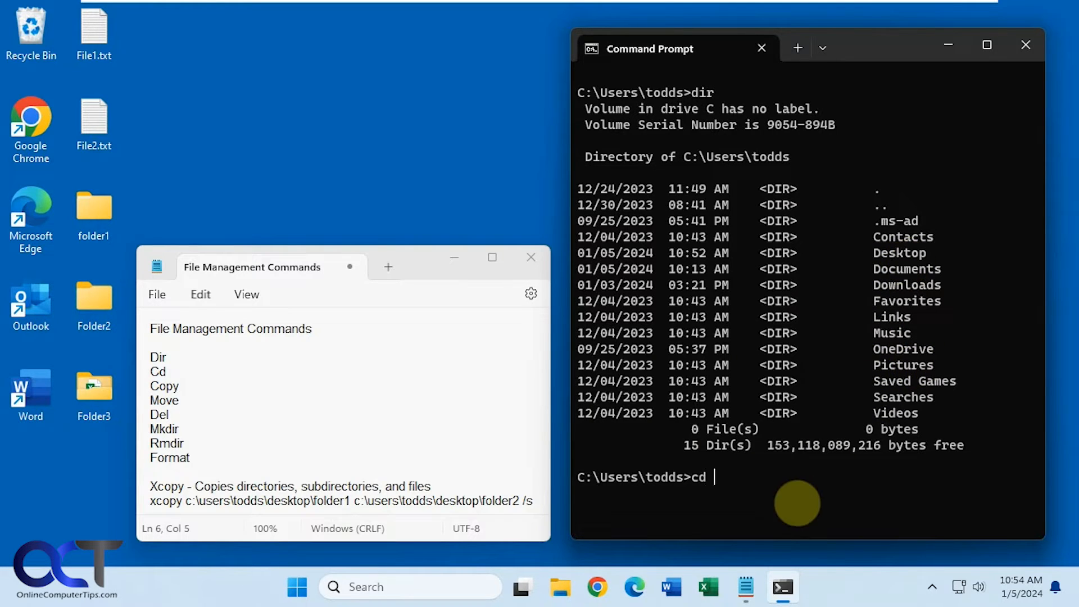
{"action": "type", "text": "desktop"}
{"action": "type", "text": "dir"}
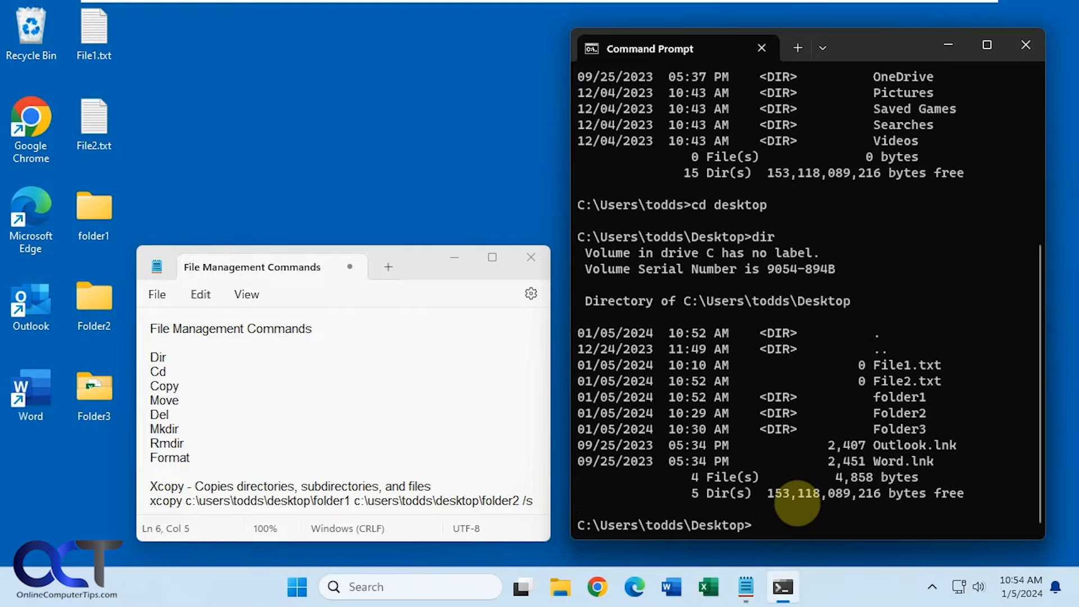
{"action": "mouse_move", "coordinate": [726, 375]}
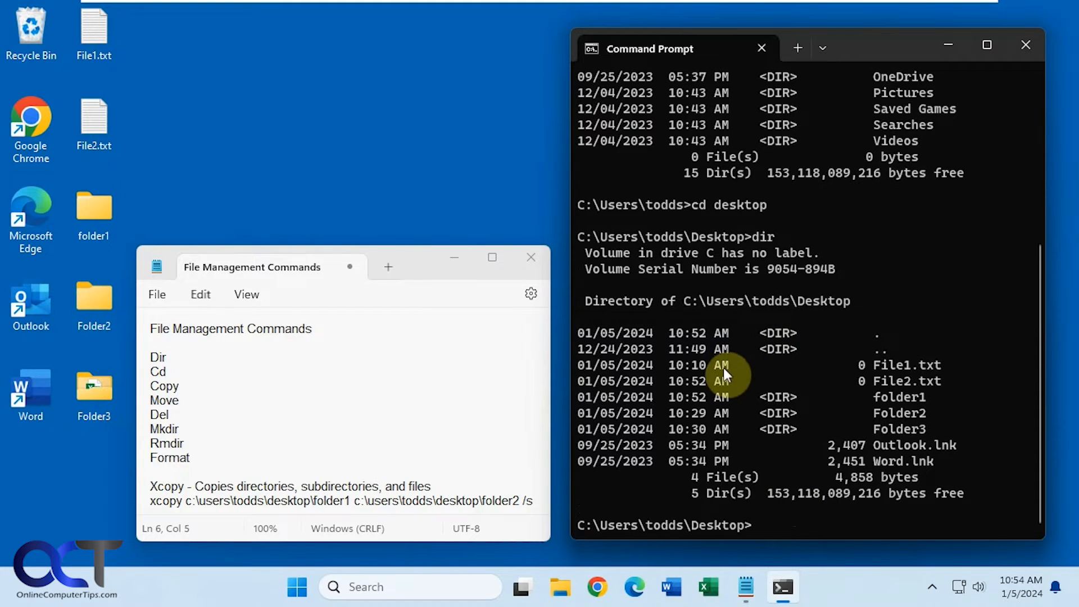
{"action": "mouse_move", "coordinate": [888, 378]}
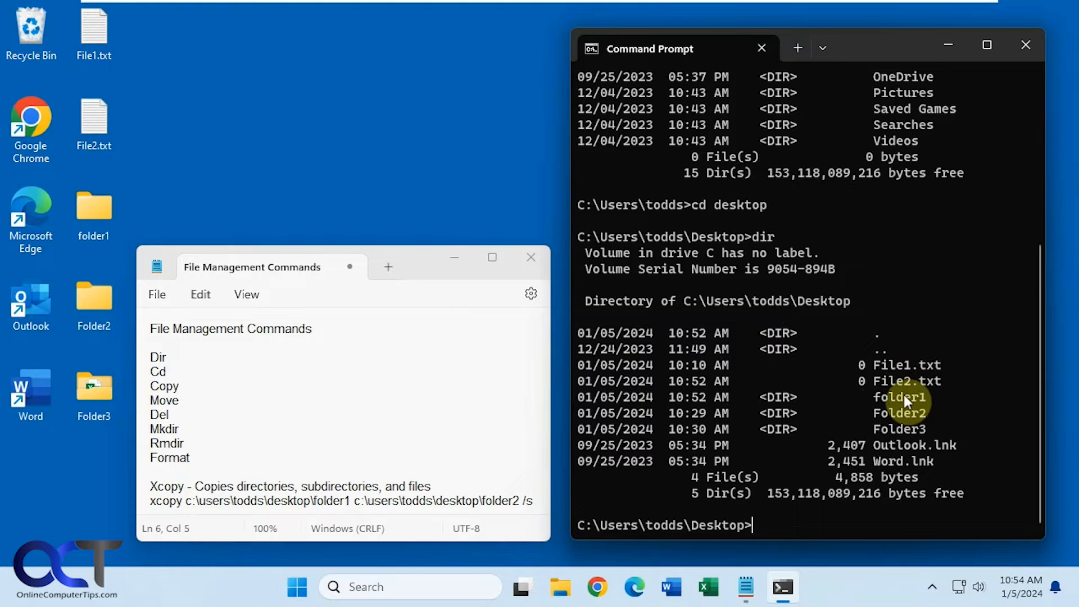
{"action": "left_click", "coordinate": [93, 385]}
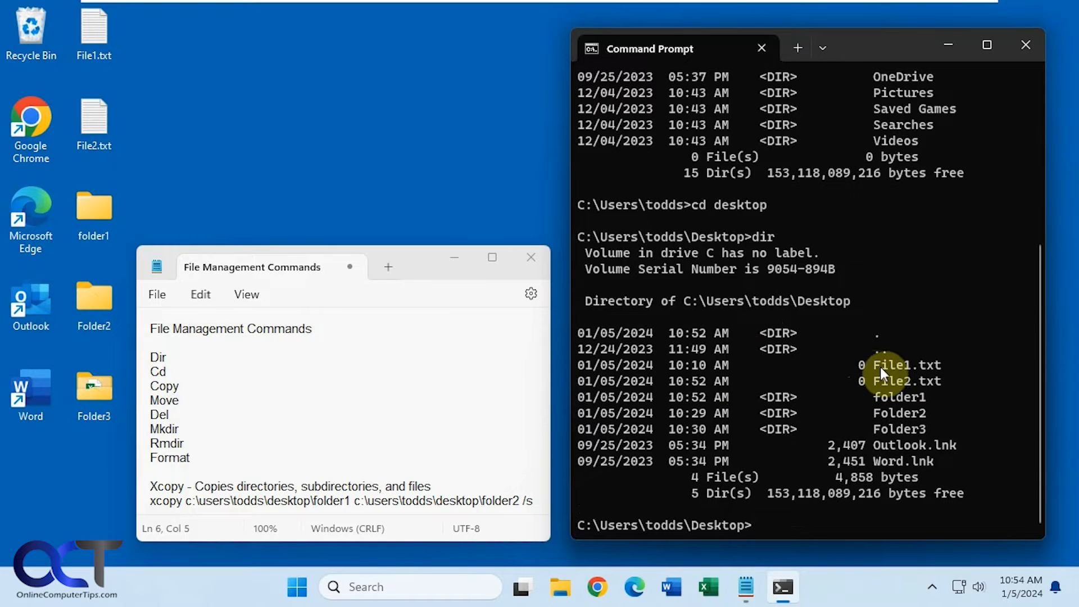
{"action": "left_click", "coordinate": [94, 35]}
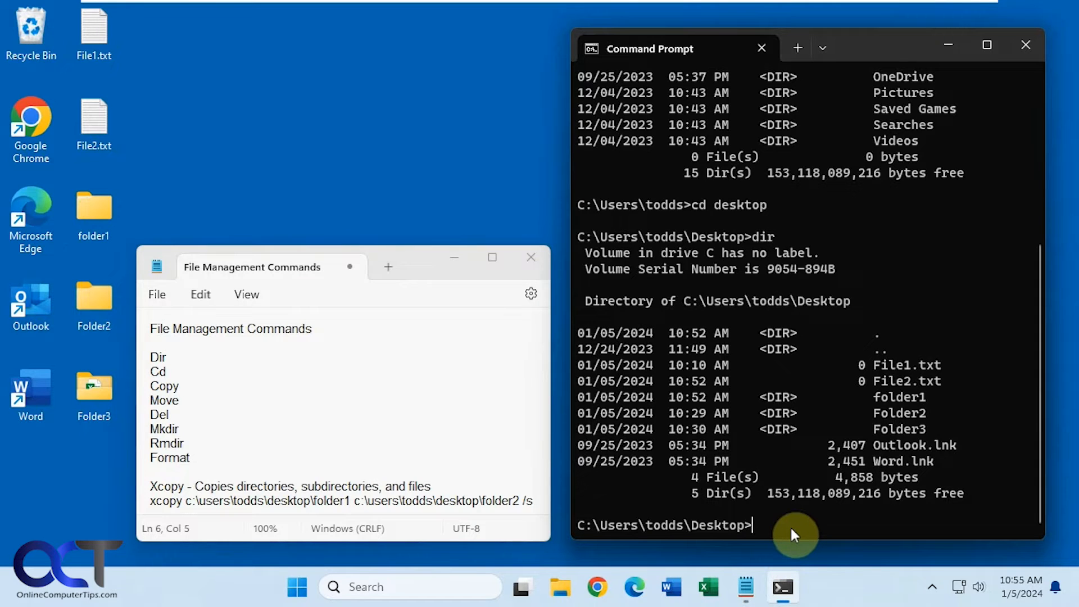
- Run 'copy file1.txt folder1' and open folder1 to check the copied file
{"action": "type", "text": "copy"}
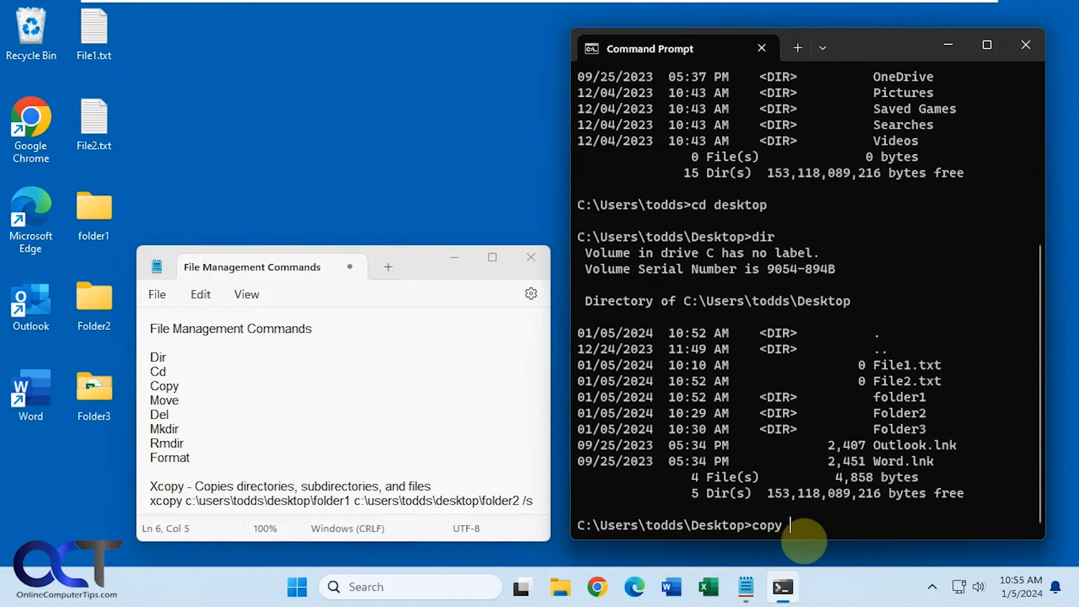
{"action": "type", "text": "file"}
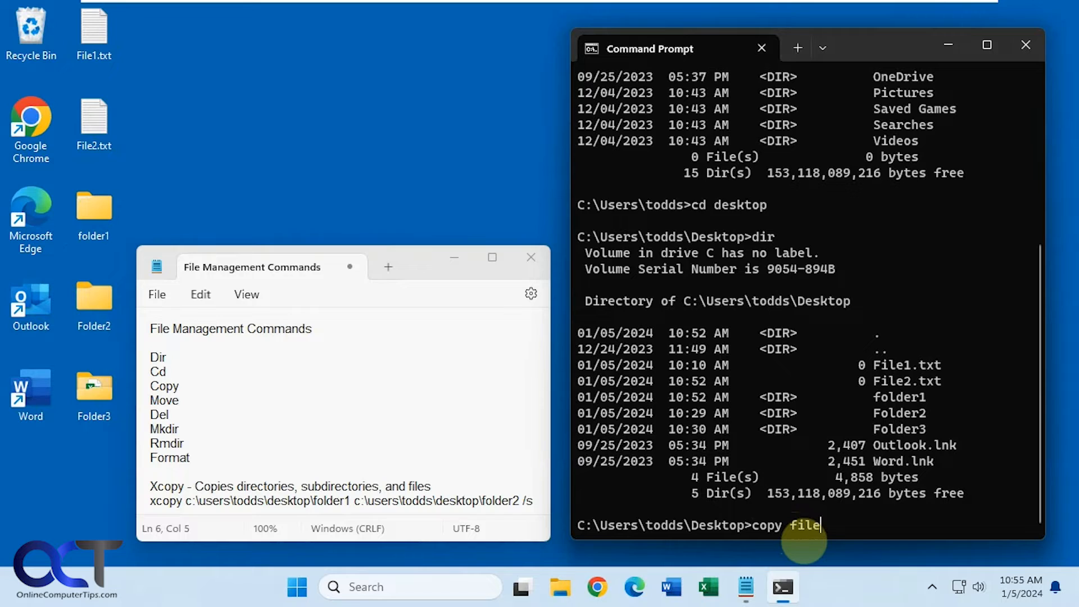
{"action": "type", "text": "1"}
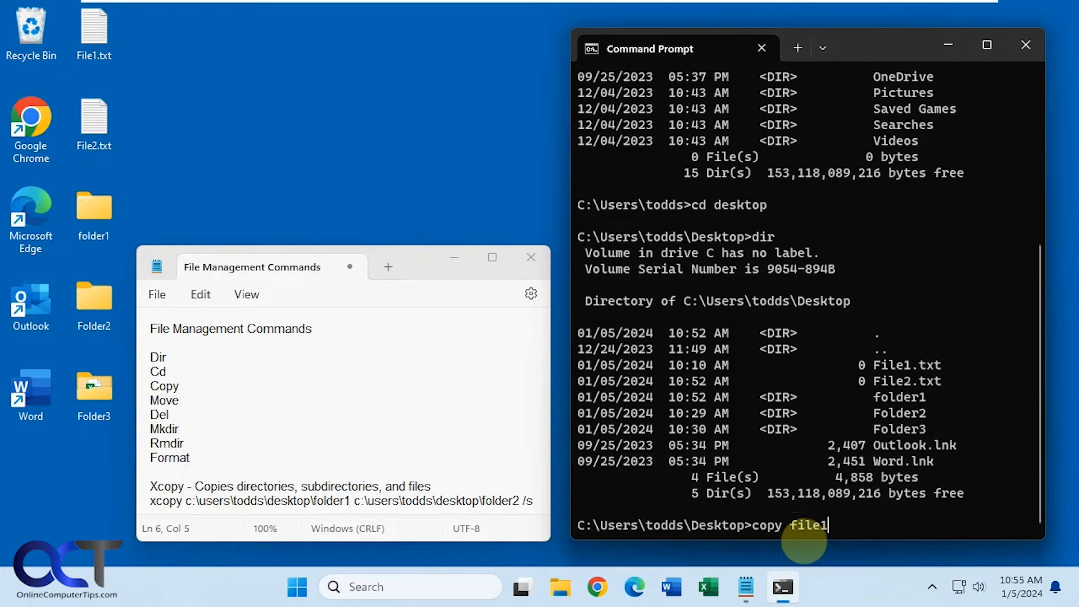
{"action": "type", "text": ".txt"}
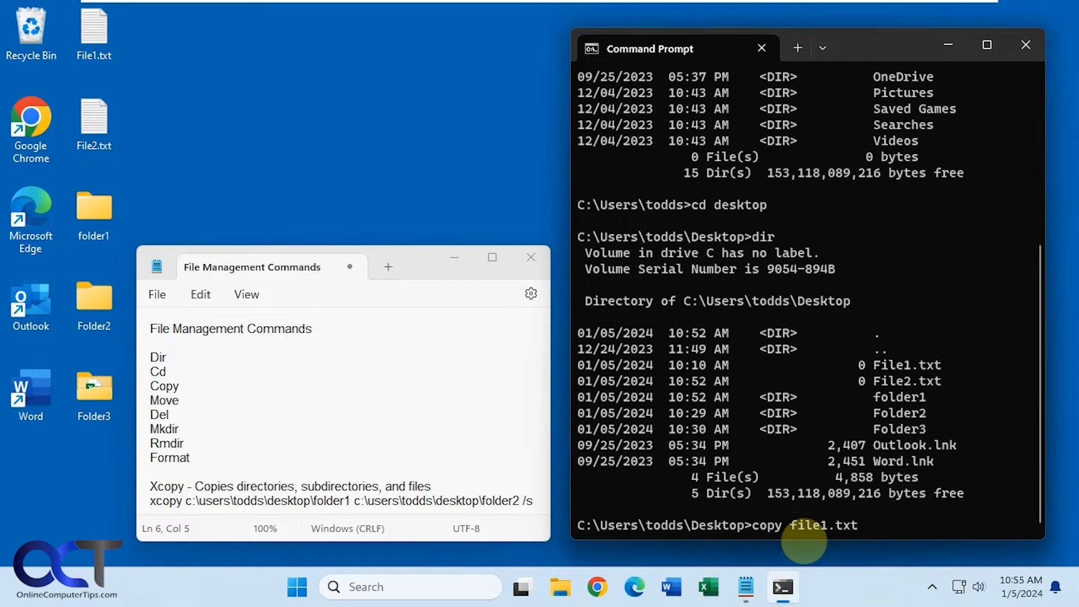
{"action": "type", "text": "folder"}
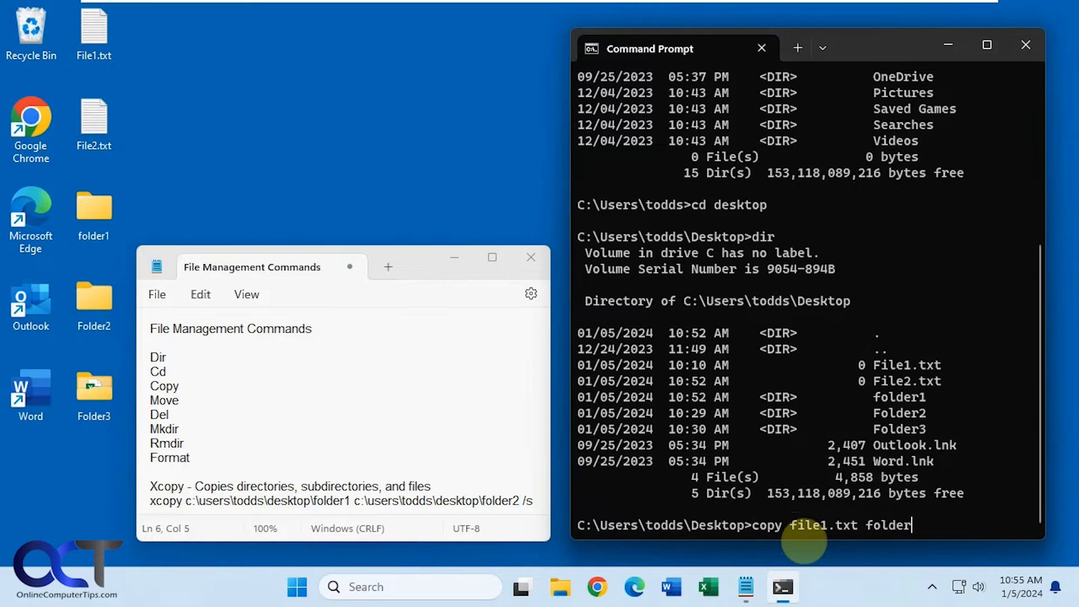
{"action": "type", "text": "1"}
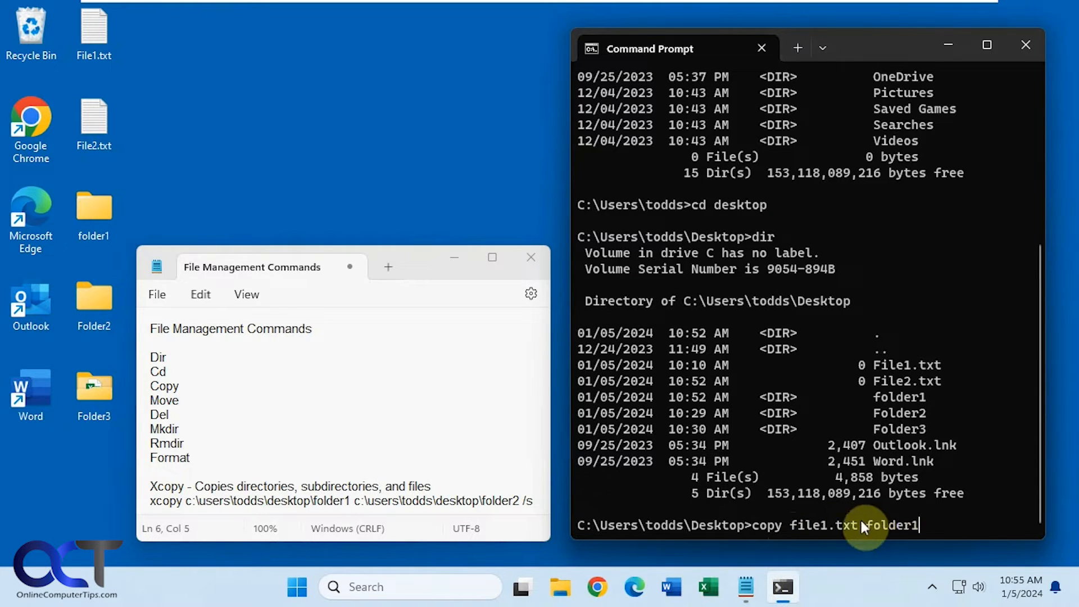
{"action": "key", "text": "Enter"}
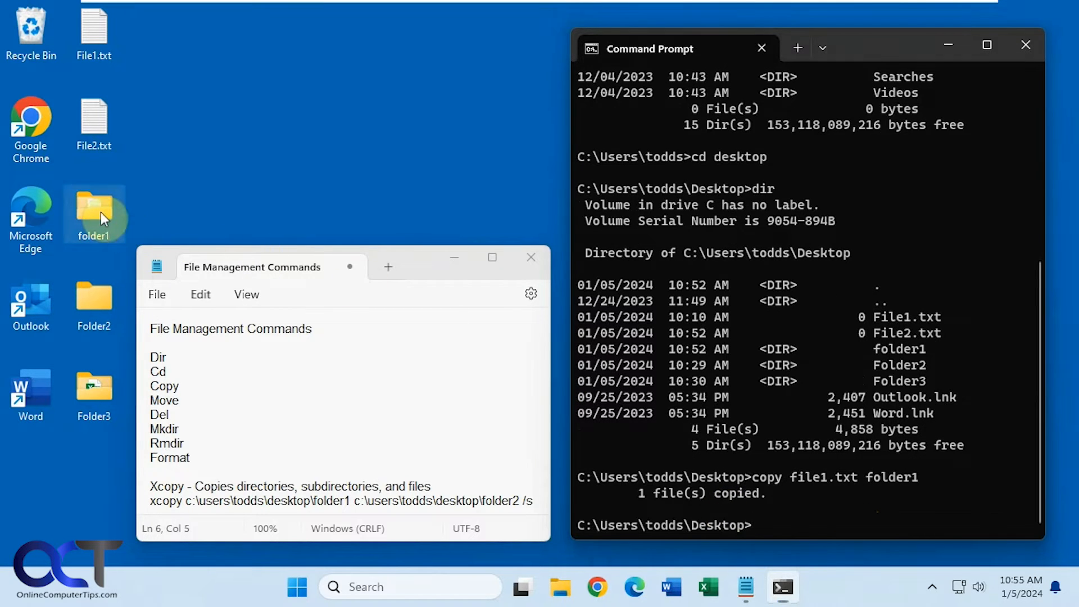
{"action": "double_click", "coordinate": [95, 210]}
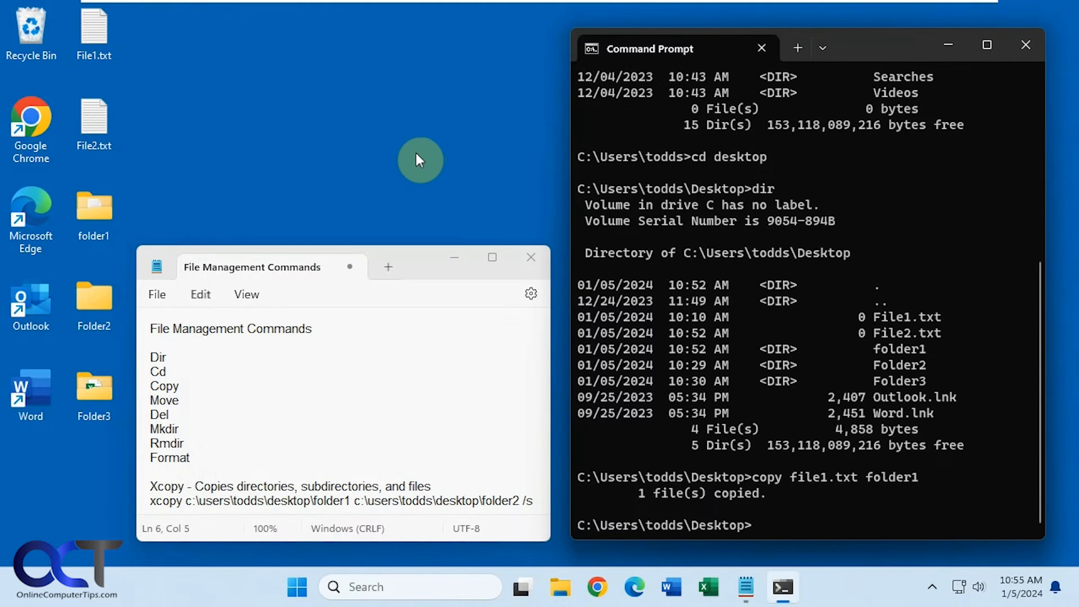
{"action": "mouse_move", "coordinate": [186, 349]}
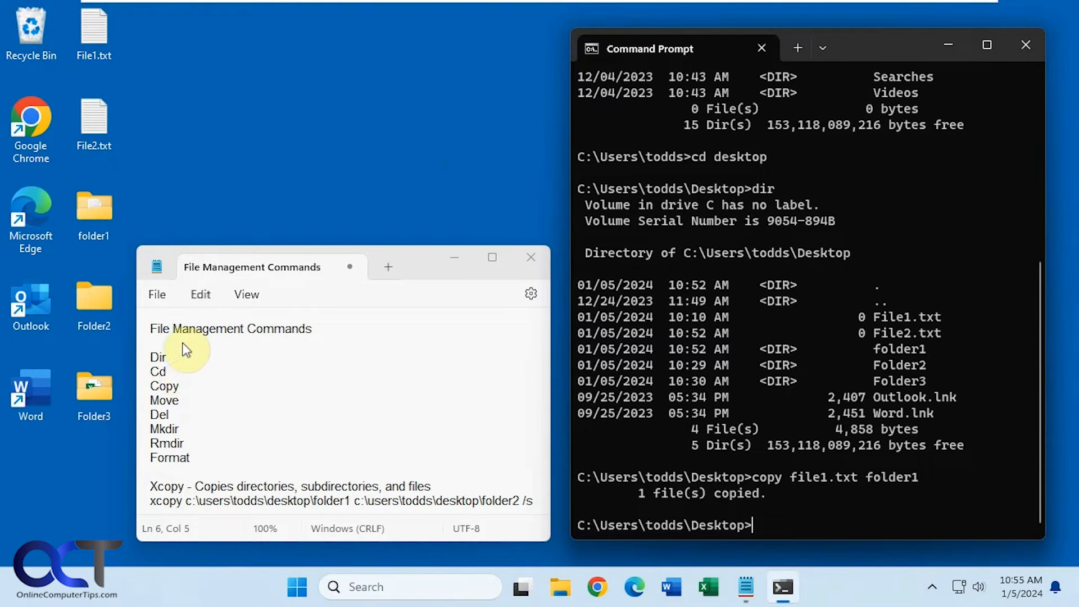
{"action": "mouse_move", "coordinate": [748, 513]}
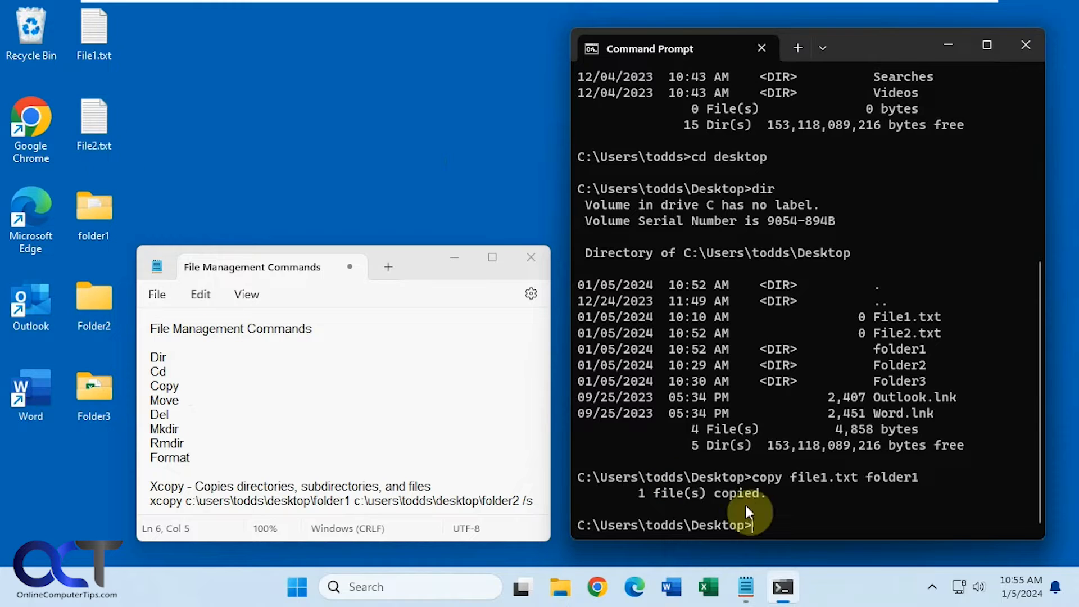
- Run 'move file2.txt folder2' to move File2.txt into Folder2
{"action": "type", "text": "mov"}
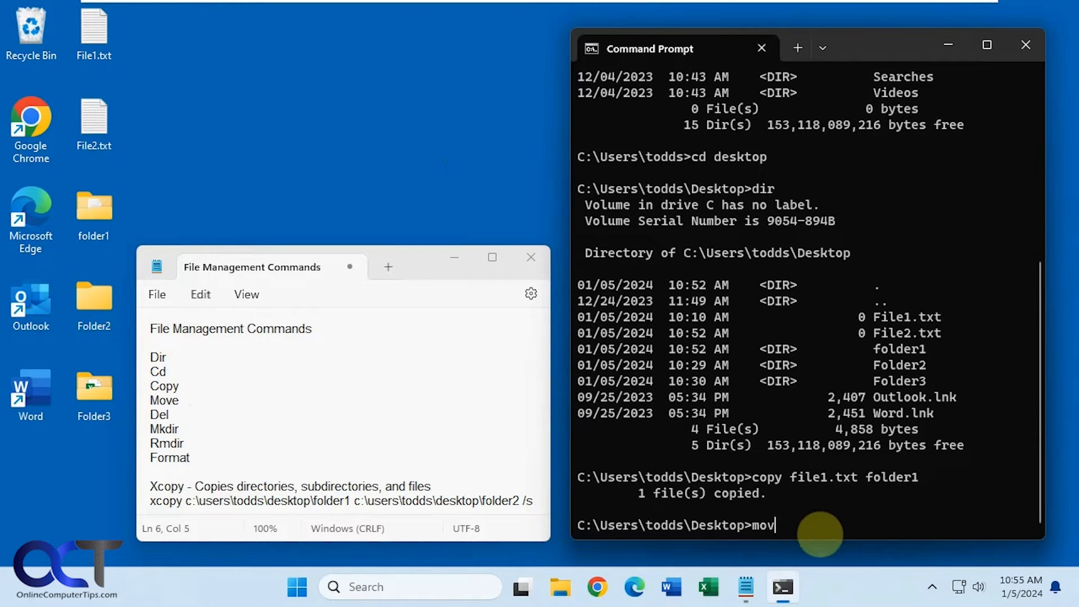
{"action": "type", "text": "e file2."}
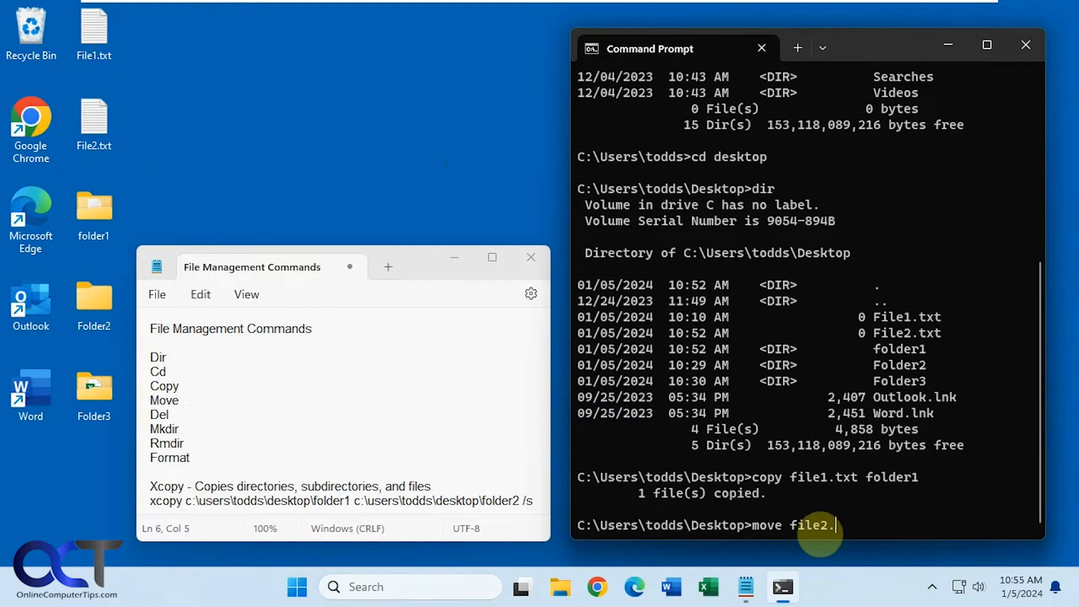
{"action": "type", "text": "txt fo"}
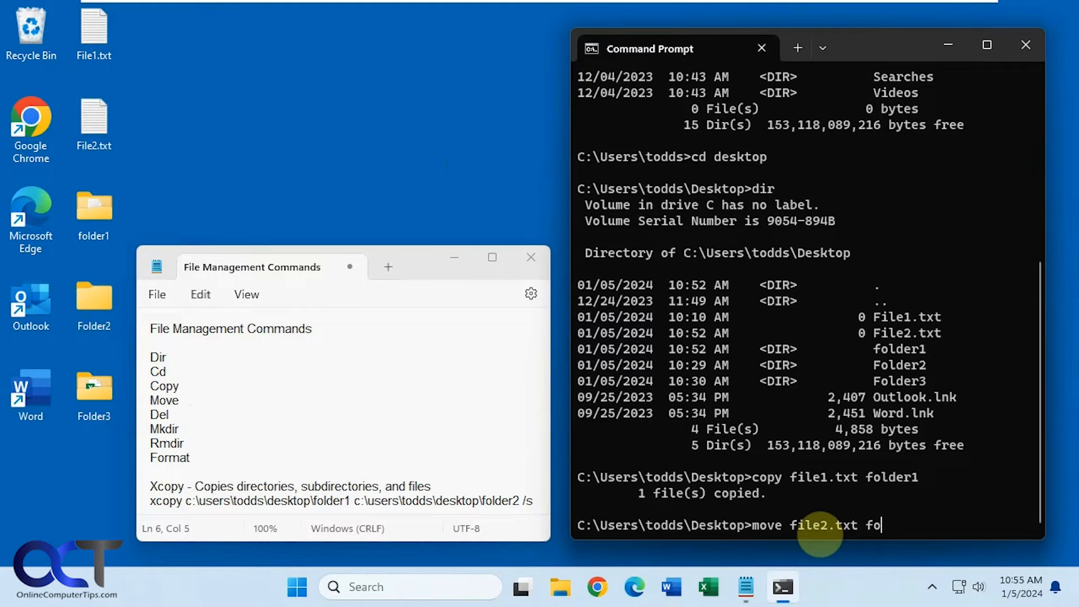
{"action": "type", "text": "lder2"}
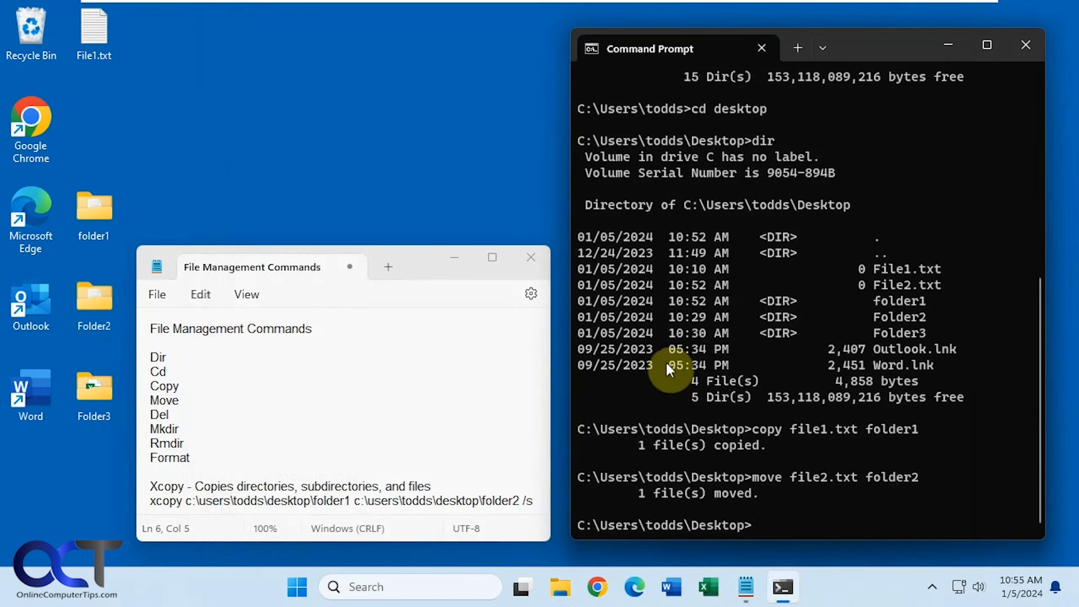
{"action": "mouse_move", "coordinate": [329, 394]}
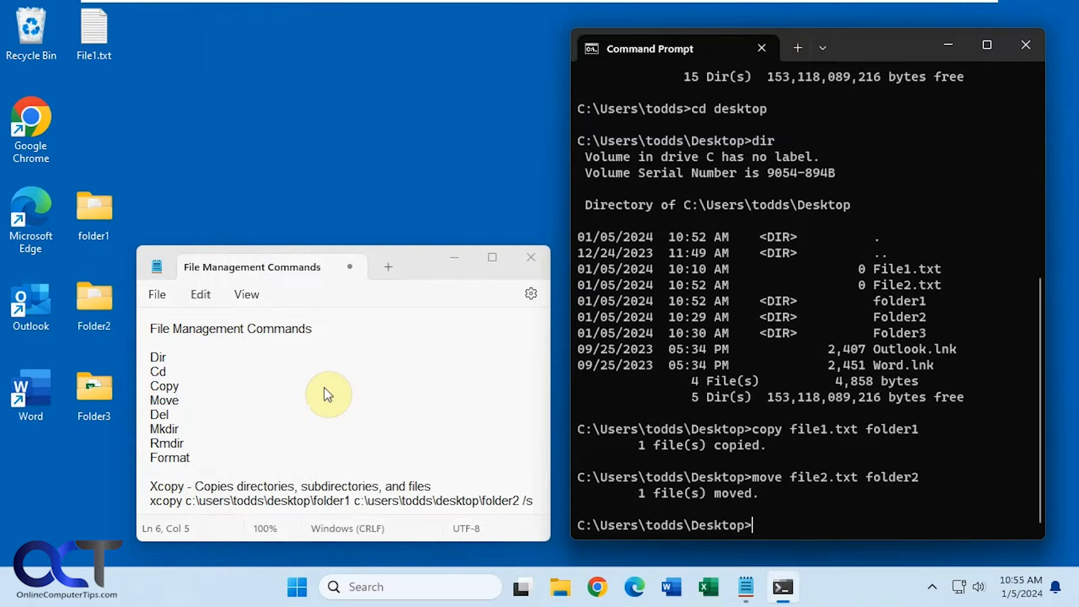
{"action": "mouse_move", "coordinate": [177, 417]}
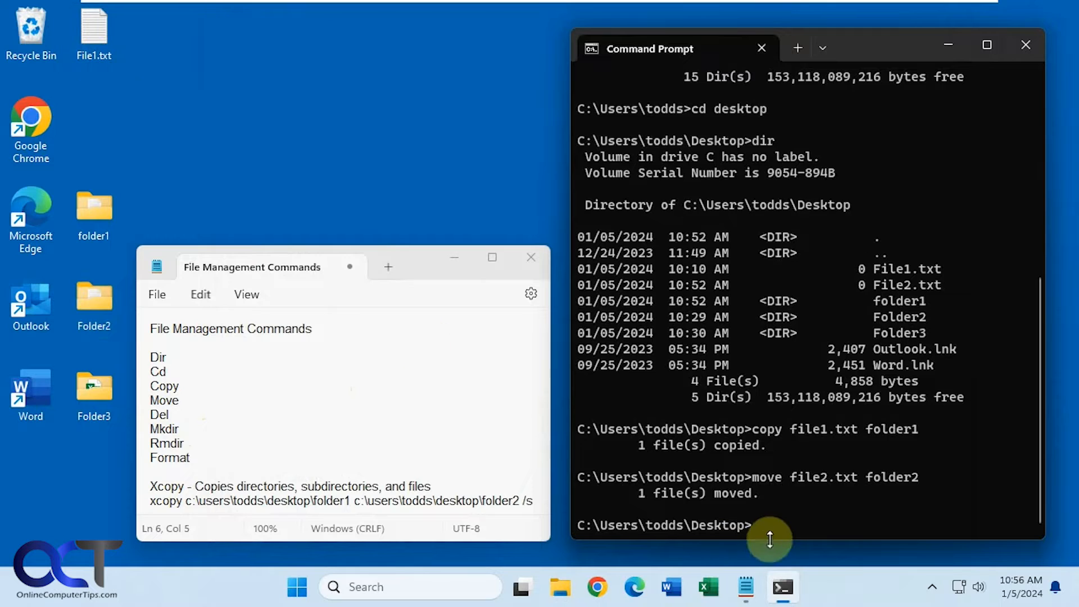
- Run 'del file1.txt' to delete File1.txt from the Desktop
{"action": "type", "text": "del"}
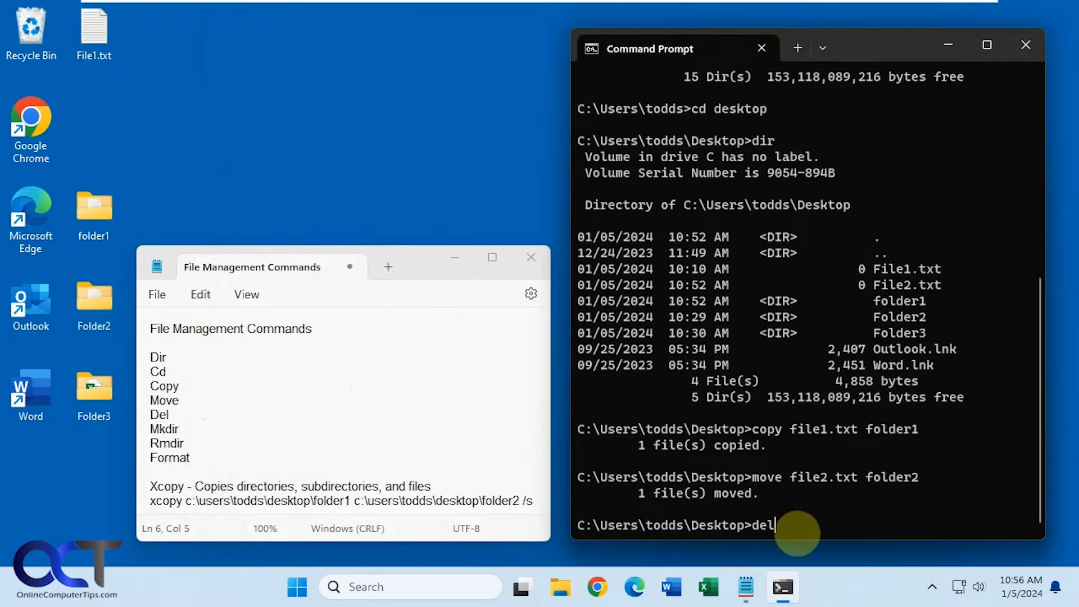
{"action": "type", "text": "file1"}
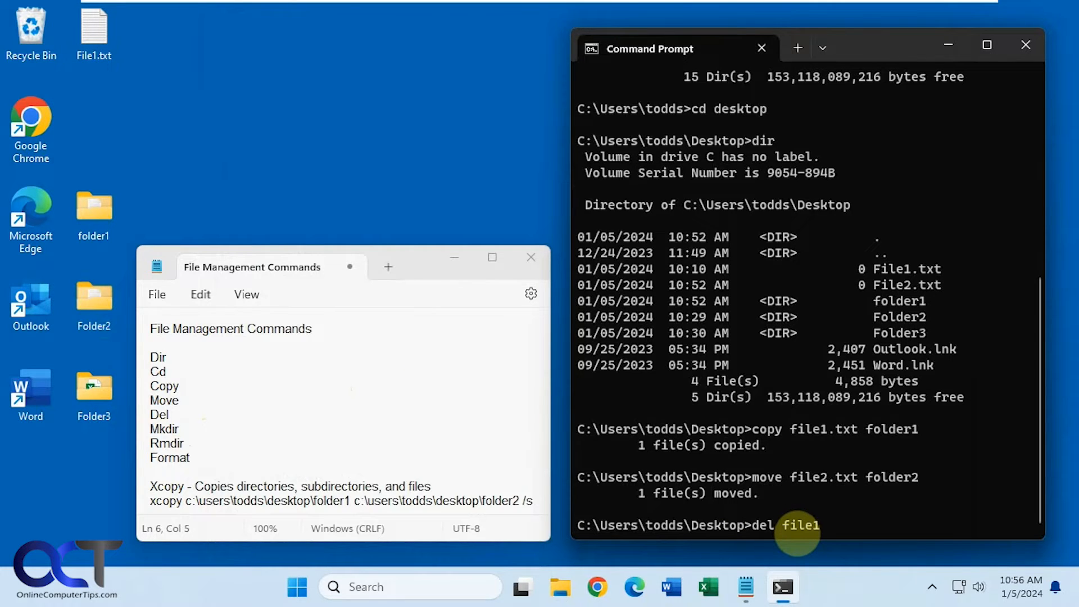
{"action": "type", "text": ".txt"}
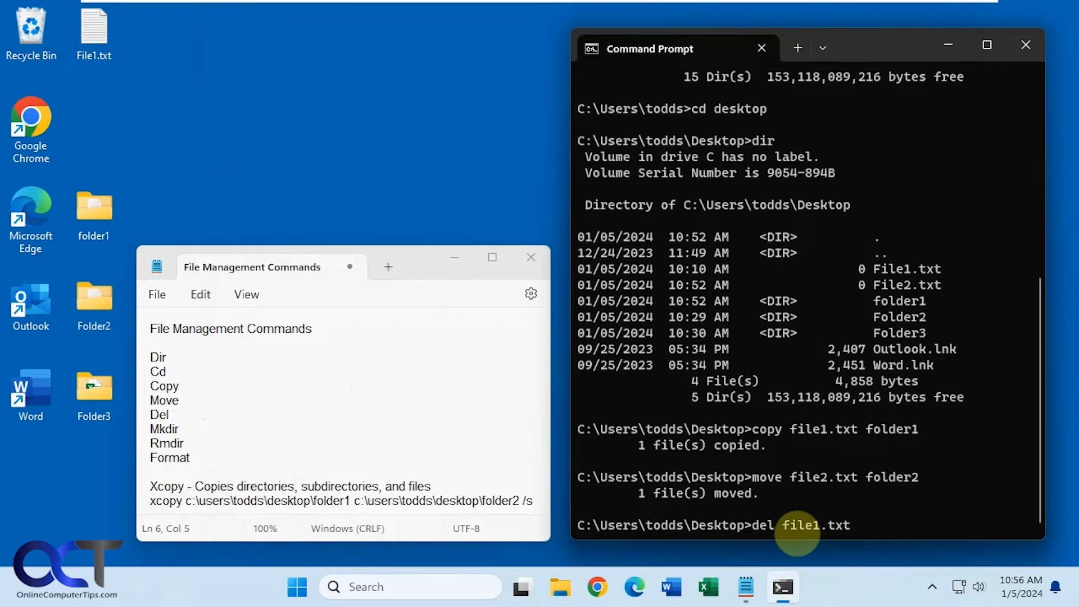
{"action": "key", "text": "enter"}
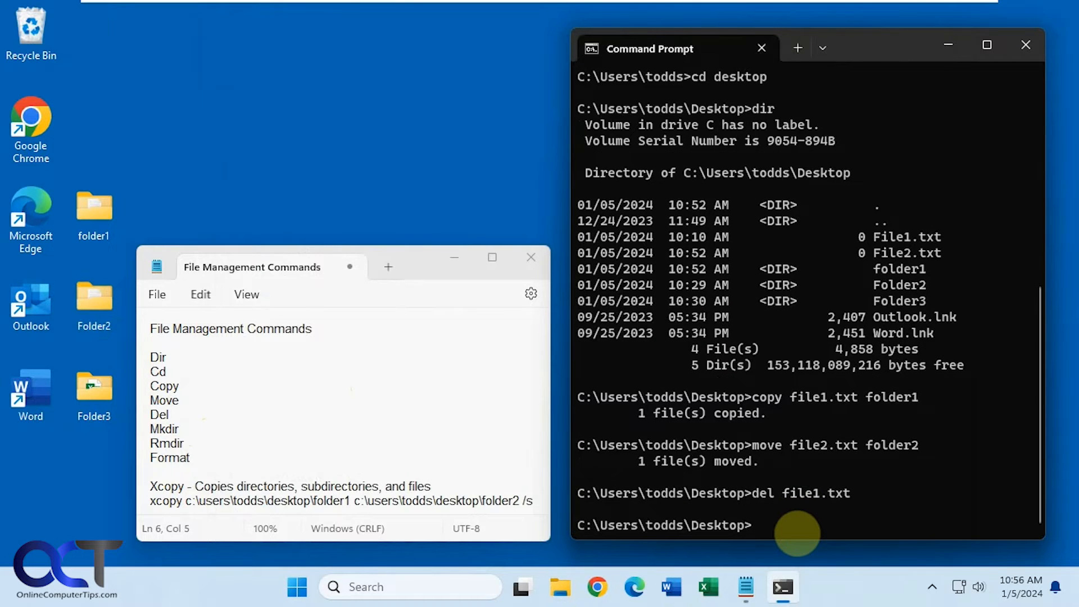
{"action": "mouse_move", "coordinate": [630, 533]}
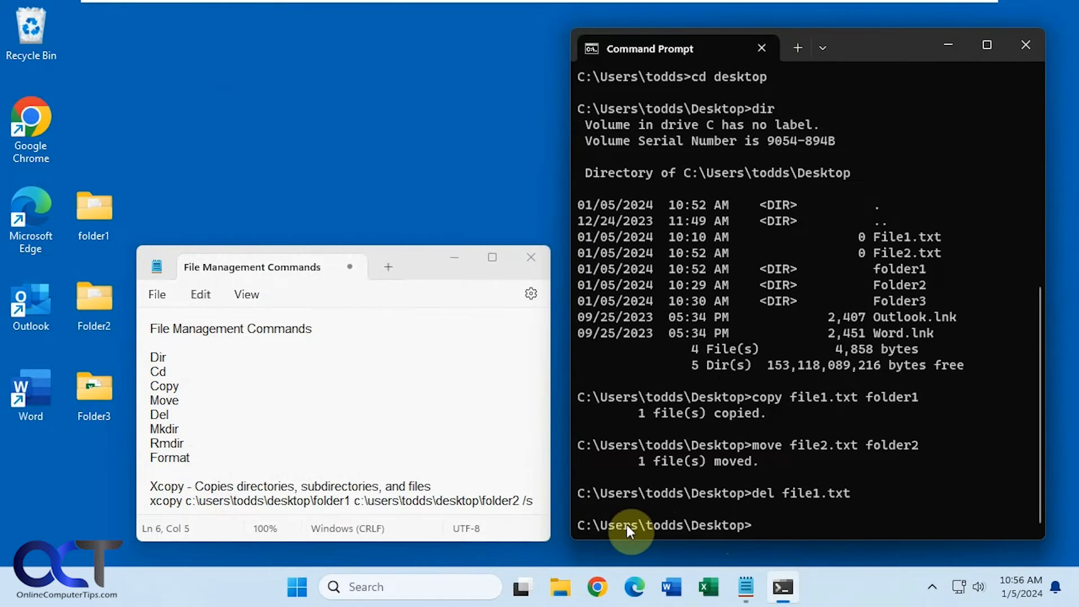
{"action": "mouse_move", "coordinate": [650, 529]}
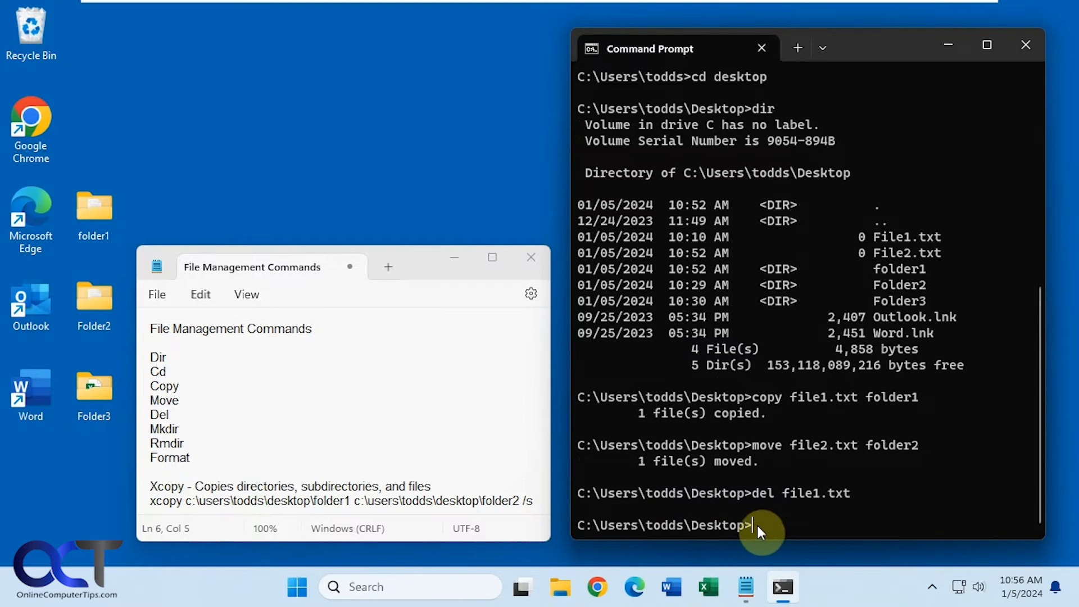
{"action": "mouse_move", "coordinate": [795, 530]}
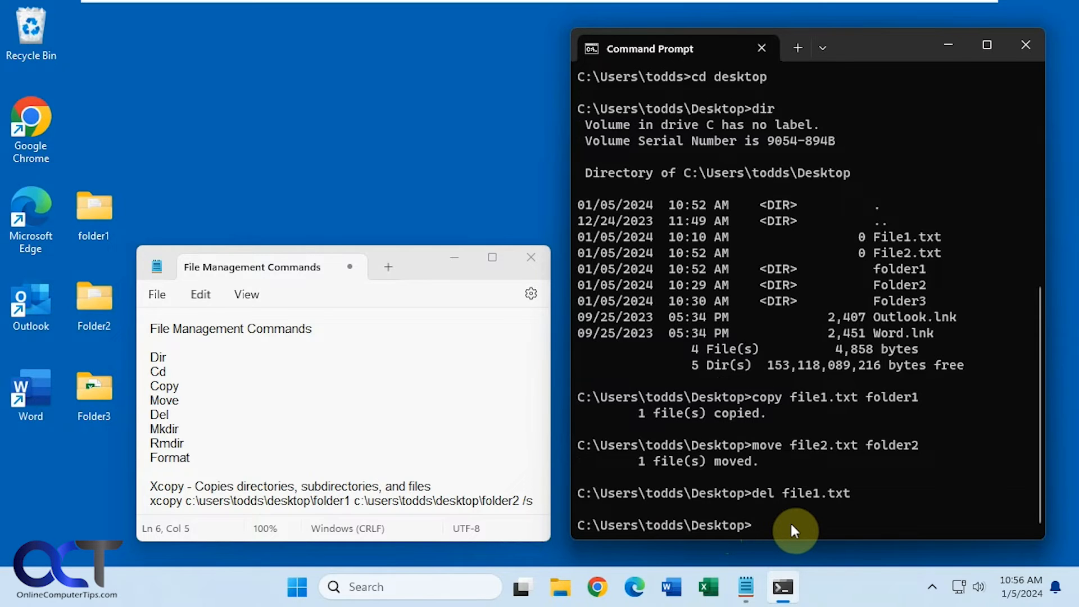
{"action": "type", "text": "copy fil"}
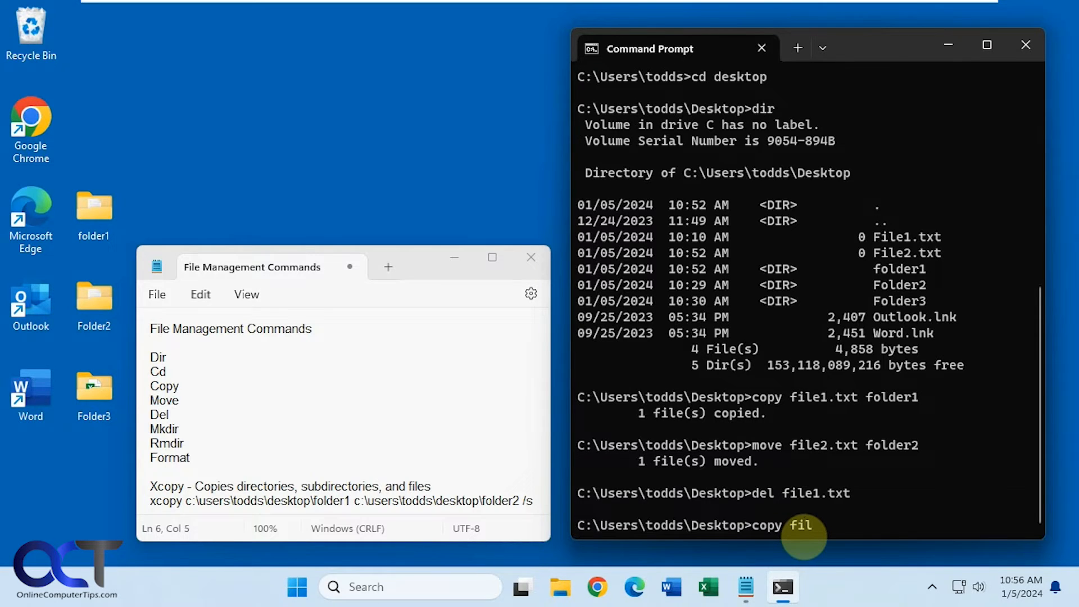
{"action": "type", "text": "e1."}
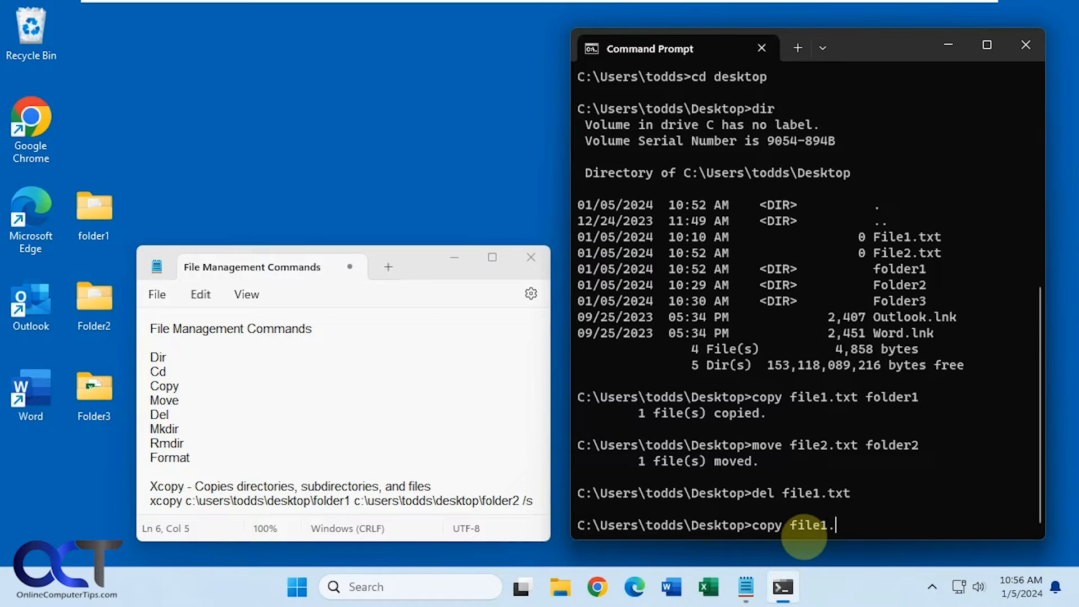
{"action": "type", "text": "txt | :"}
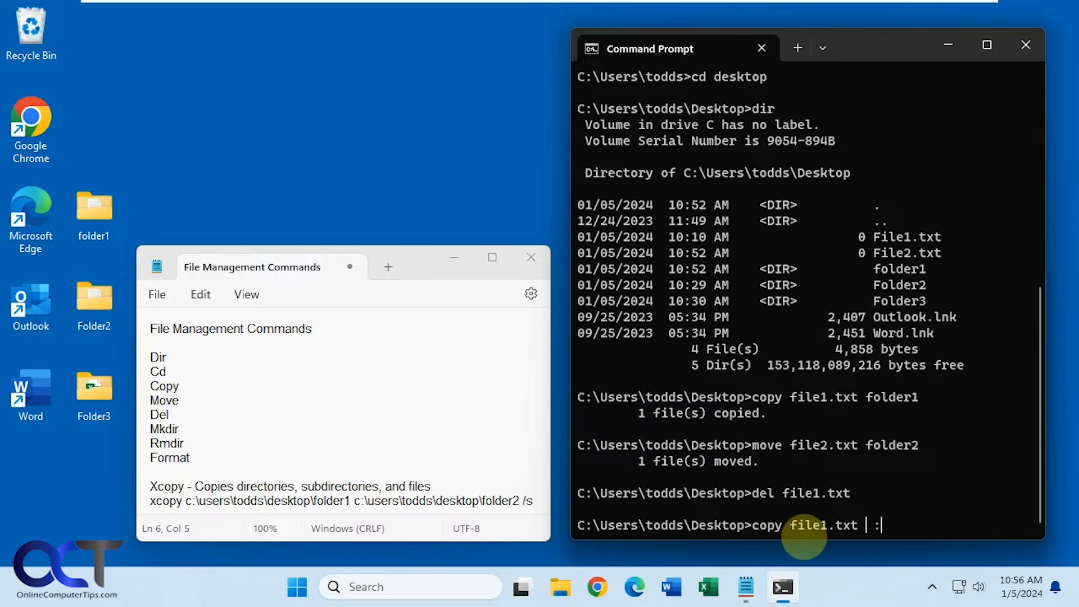
{"action": "type", "text": "\\"}
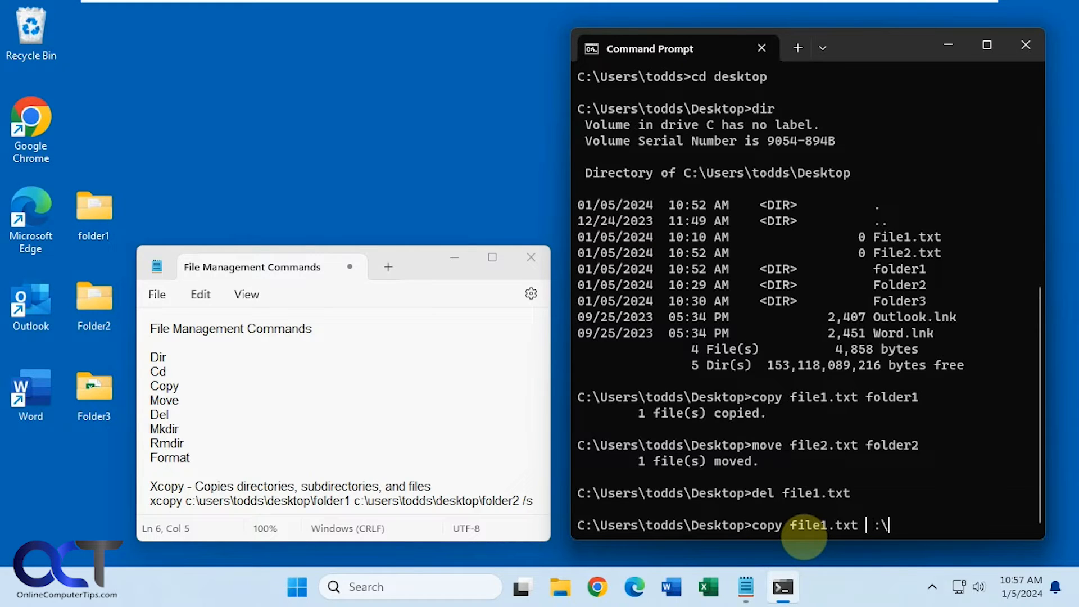
{"action": "type", "text": "other"}
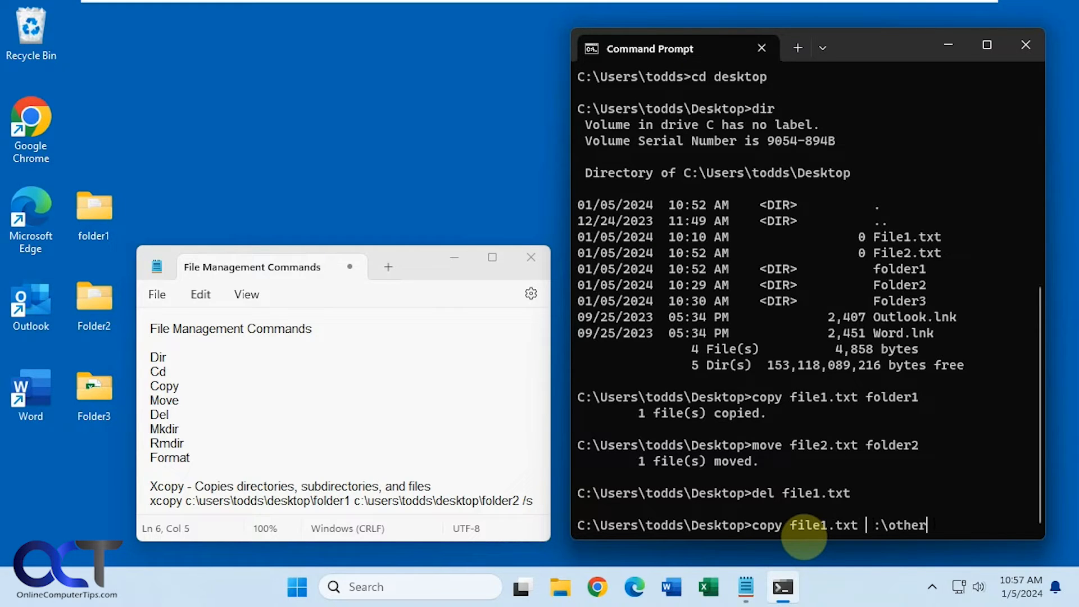
{"action": "type", "text": "folder"}
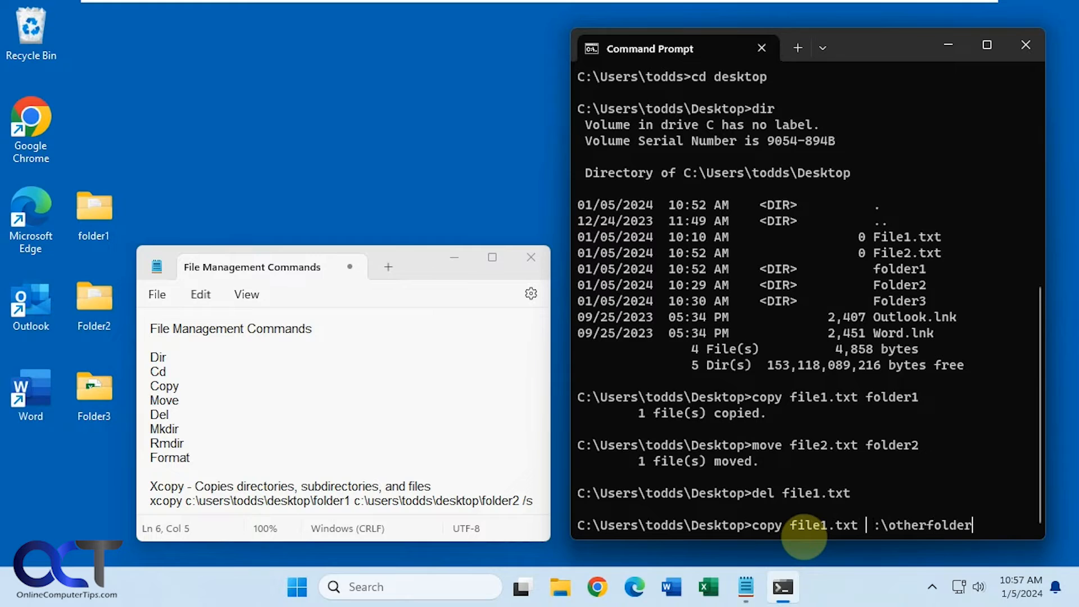
{"action": "type", "text": "c:\\otherfolder\\data"}
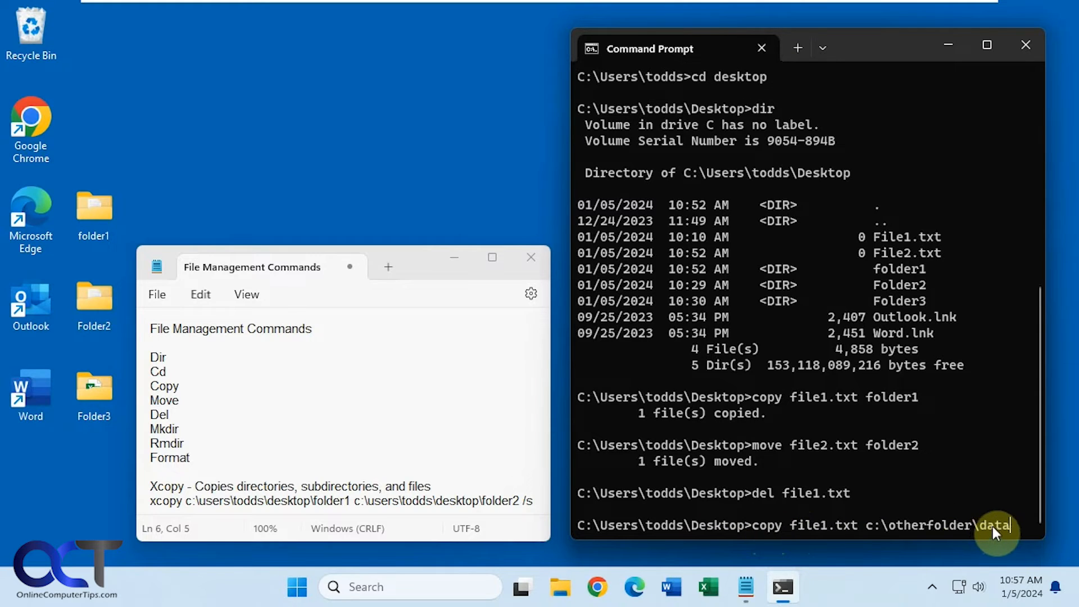
{"action": "mouse_move", "coordinate": [916, 536]}
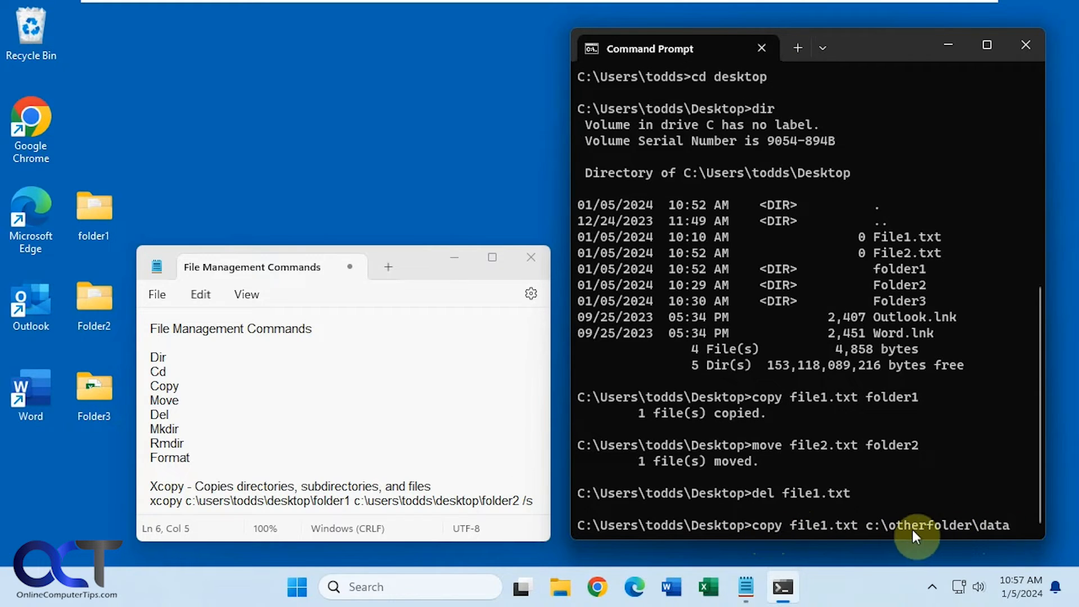
{"action": "mouse_move", "coordinate": [926, 533]}
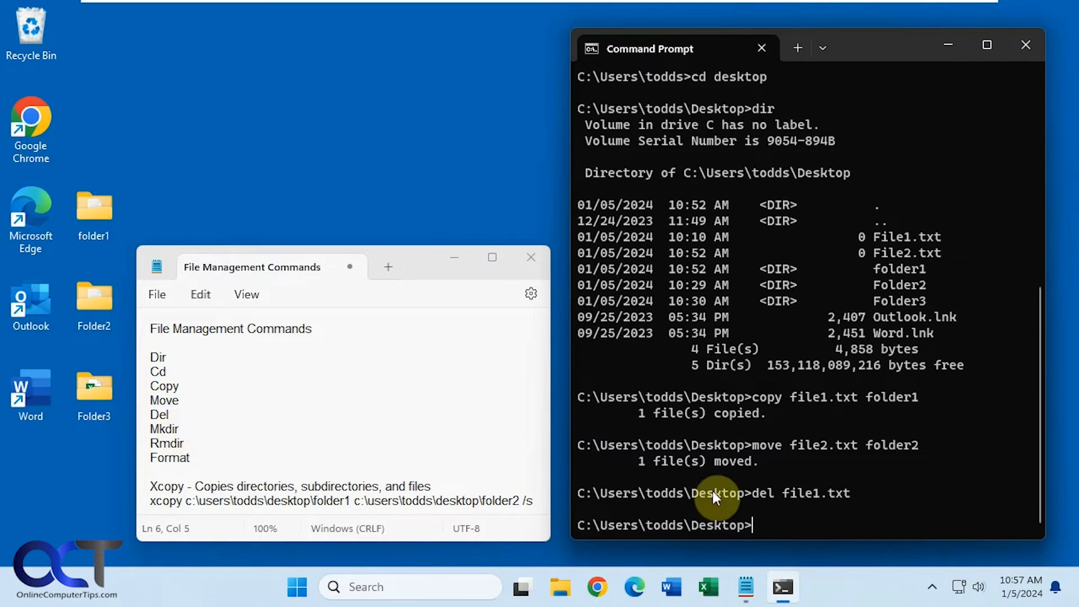
- Create folder4 with mkdir, then try 'rmdir folder4' and get 'directory is not empty'
{"action": "type", "text": "mkdir folder4"}
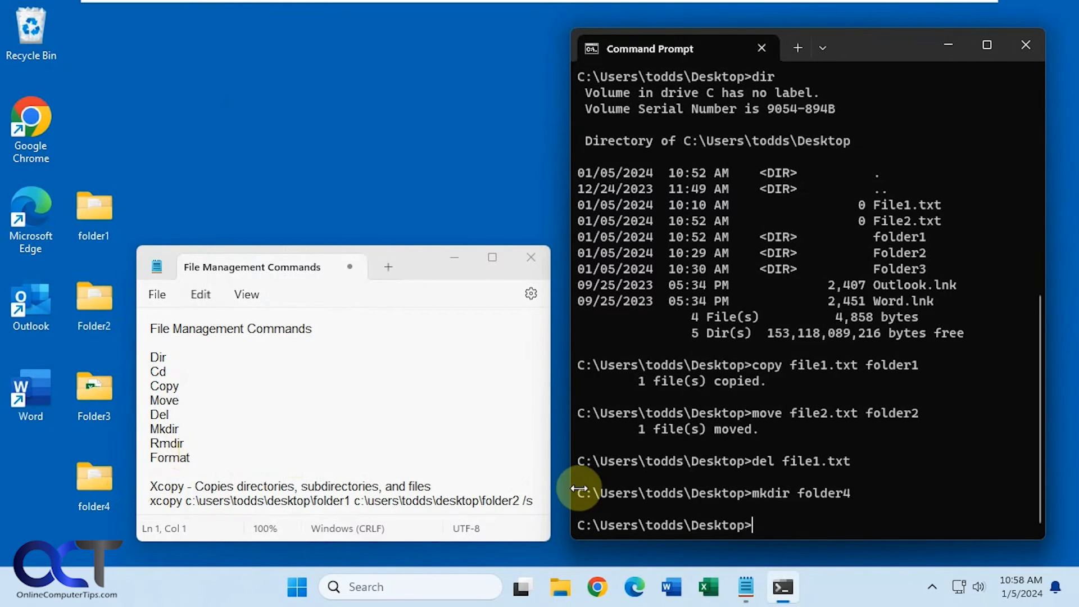
{"action": "type", "text": "r"}
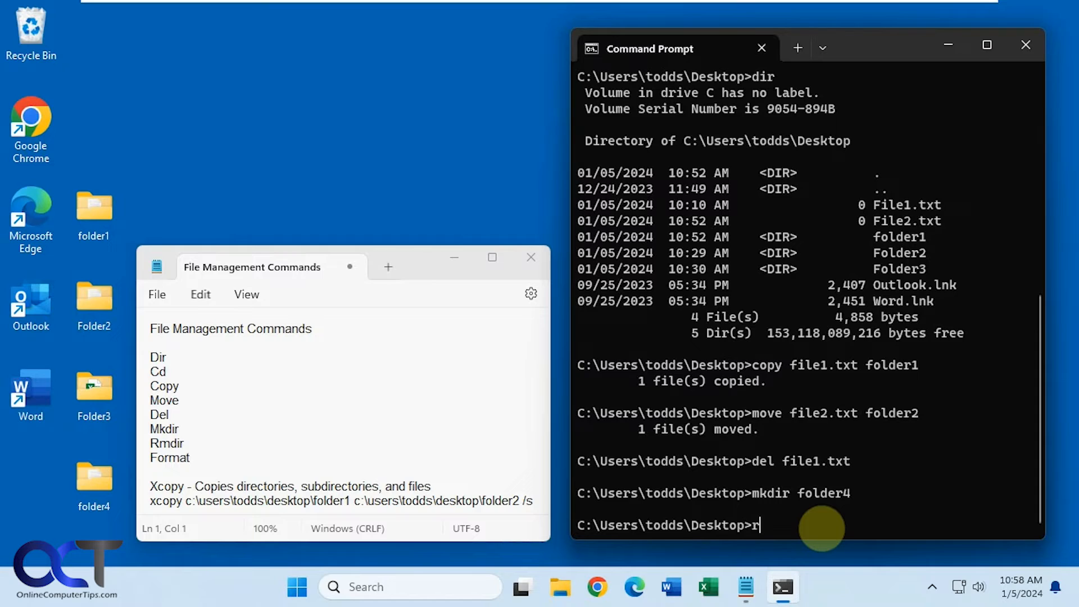
{"action": "type", "text": "mdir fo"}
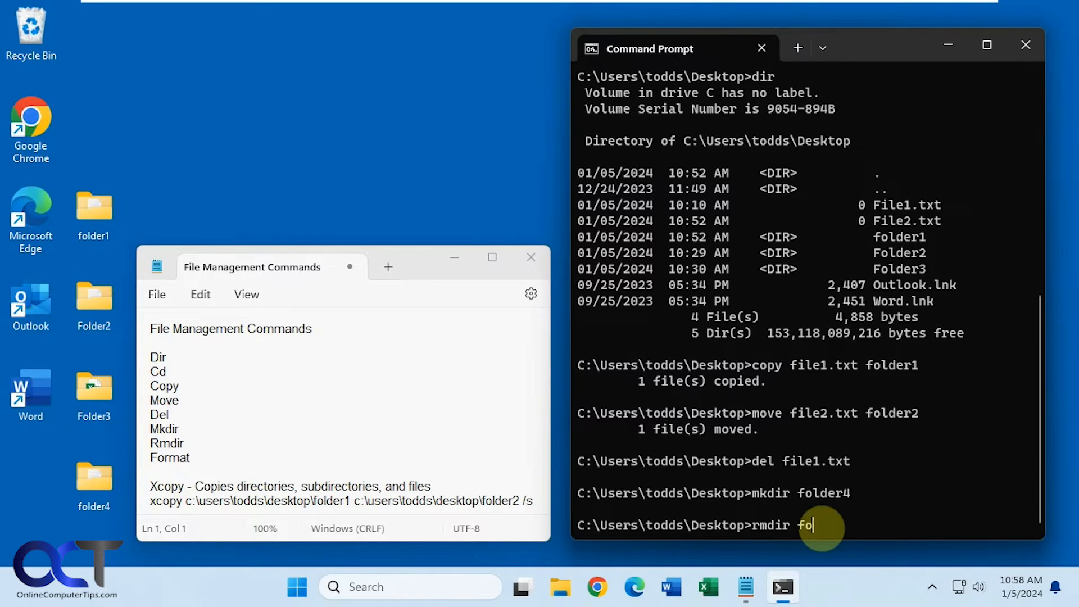
{"action": "type", "text": "lder4"}
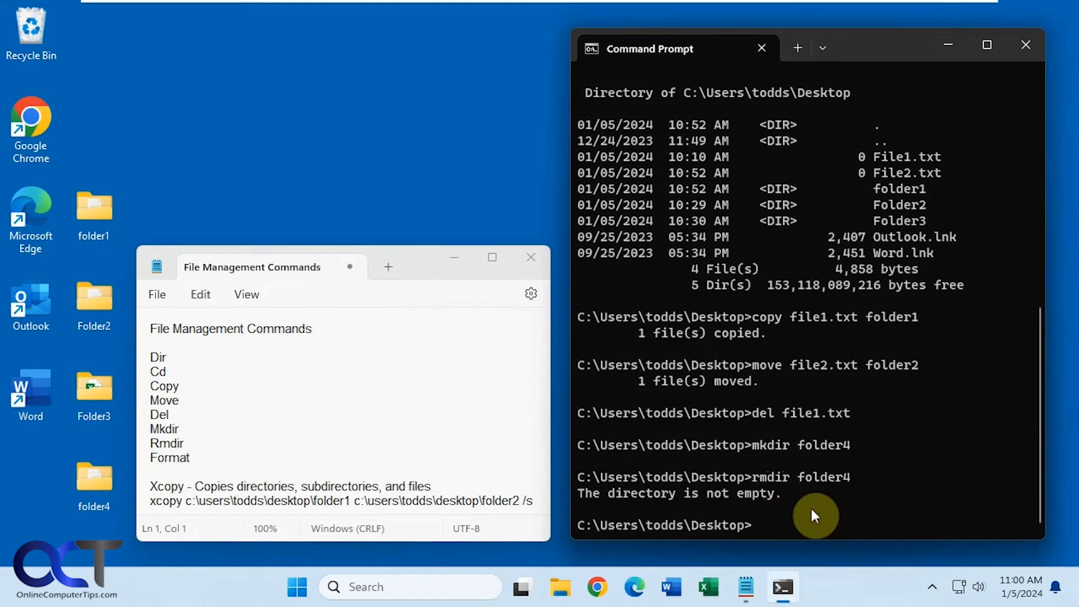
- Run 'rmdir folder4 /s' and confirm with y to delete folder4 and its contents
{"action": "type", "text": "rmdir folder4"}
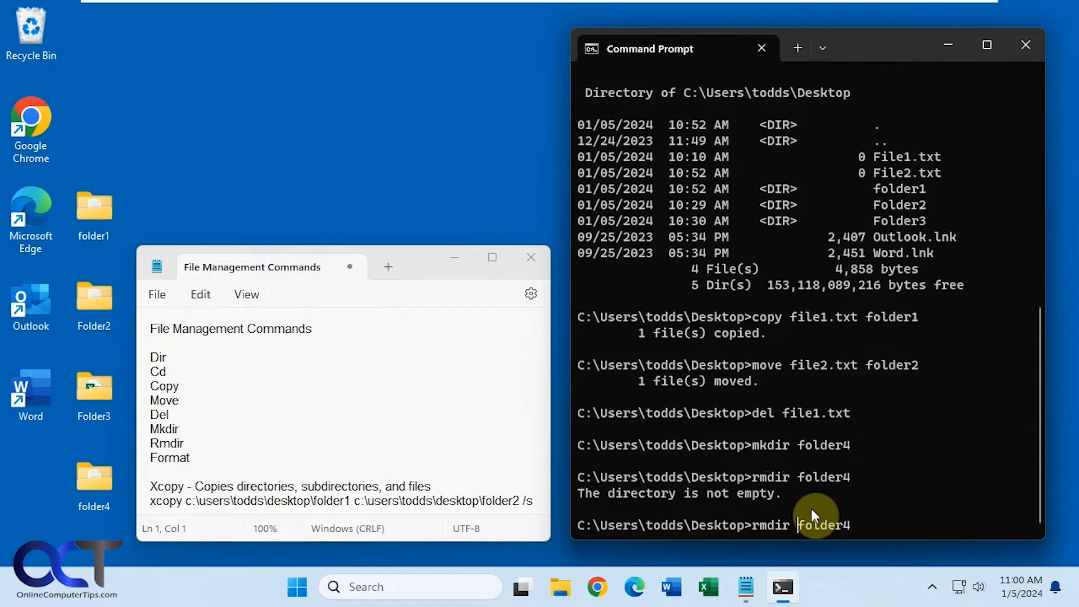
{"action": "type", "text": "/s"}
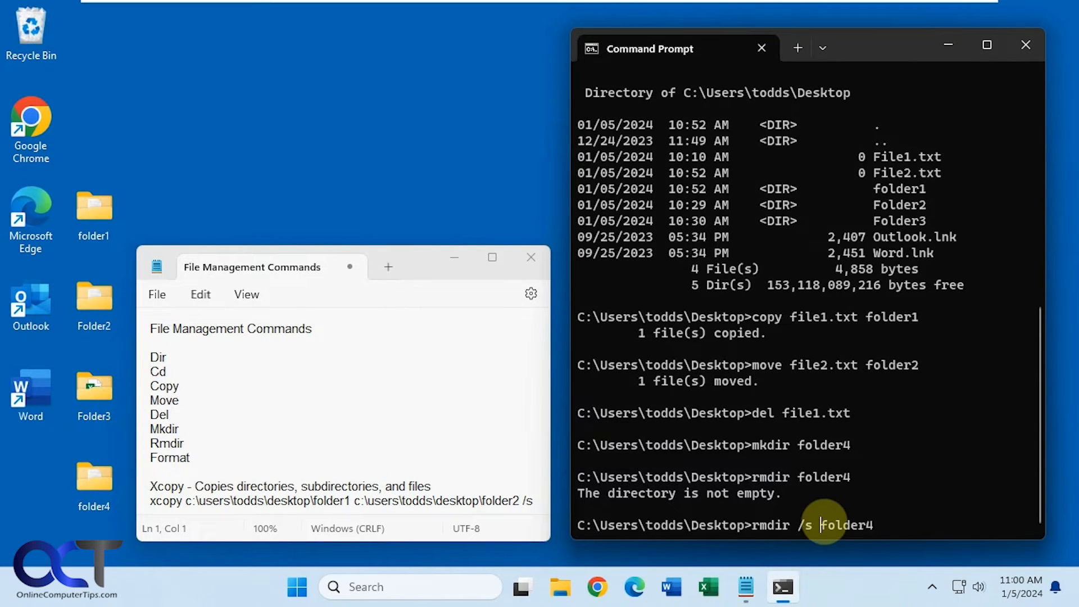
{"action": "key", "text": "enter"}
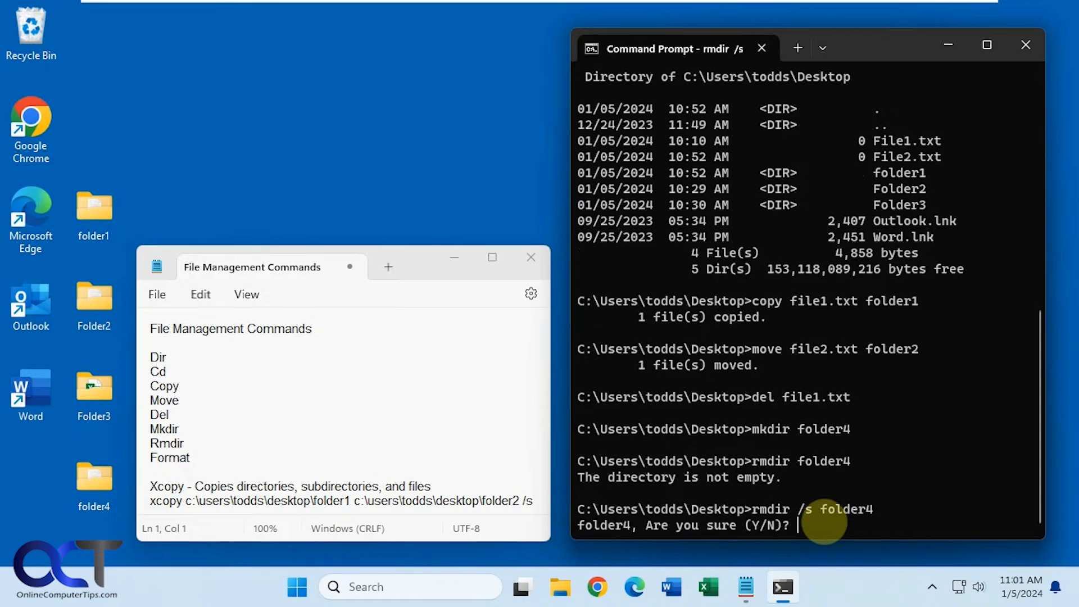
{"action": "type", "text": "y"}
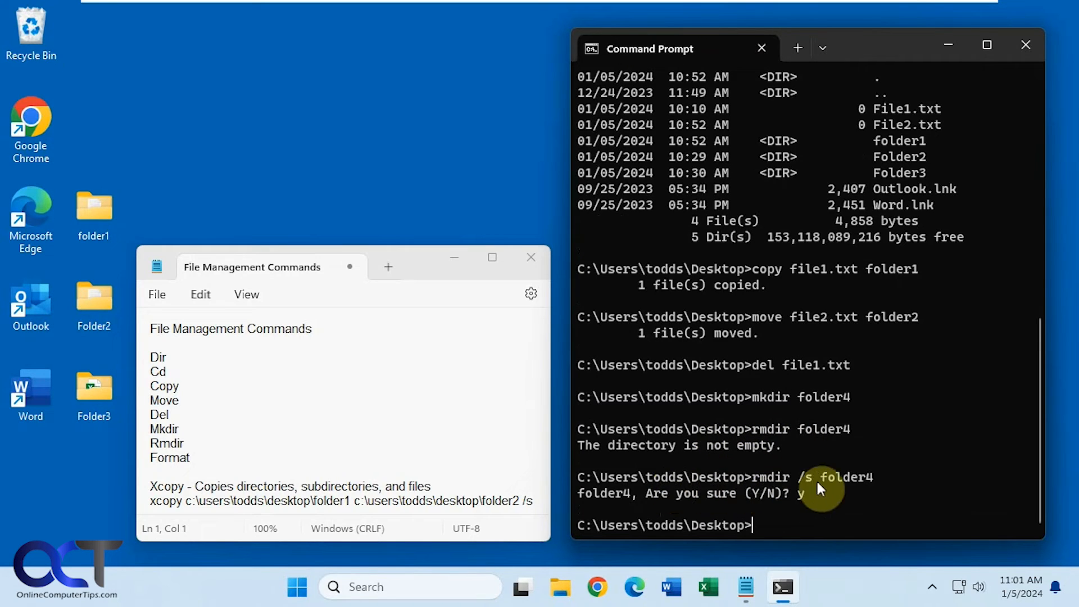
{"action": "mouse_move", "coordinate": [699, 487]}
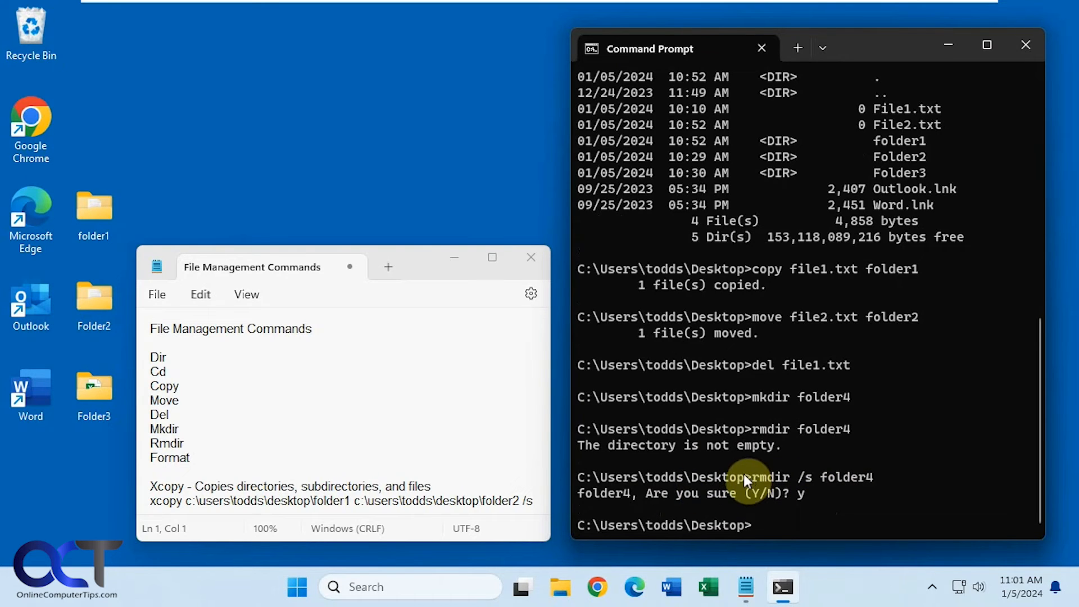
{"action": "mouse_move", "coordinate": [196, 457]}
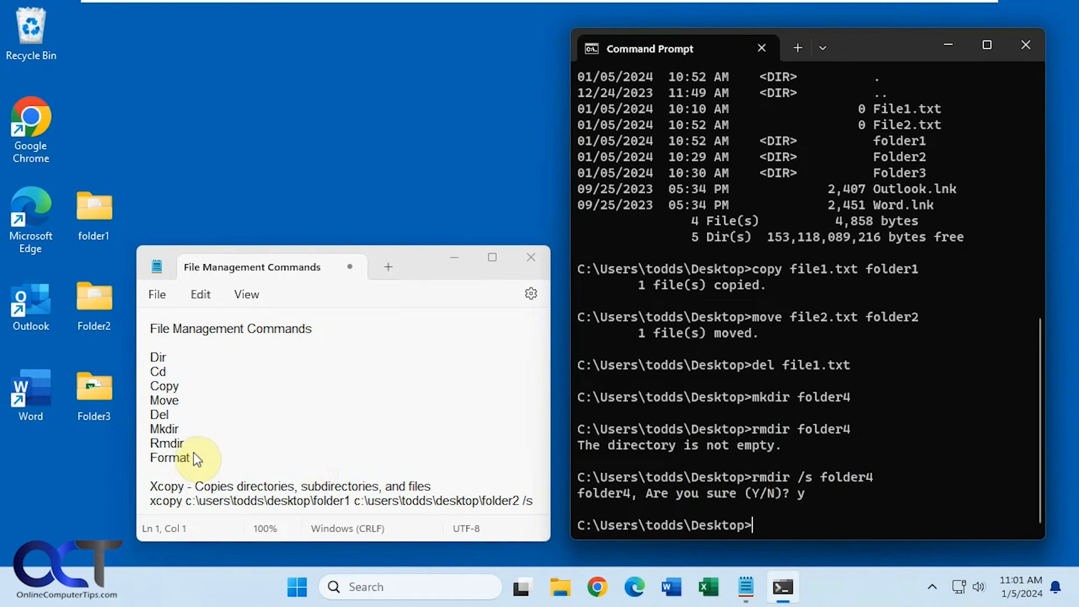
{"action": "mouse_move", "coordinate": [336, 435]}
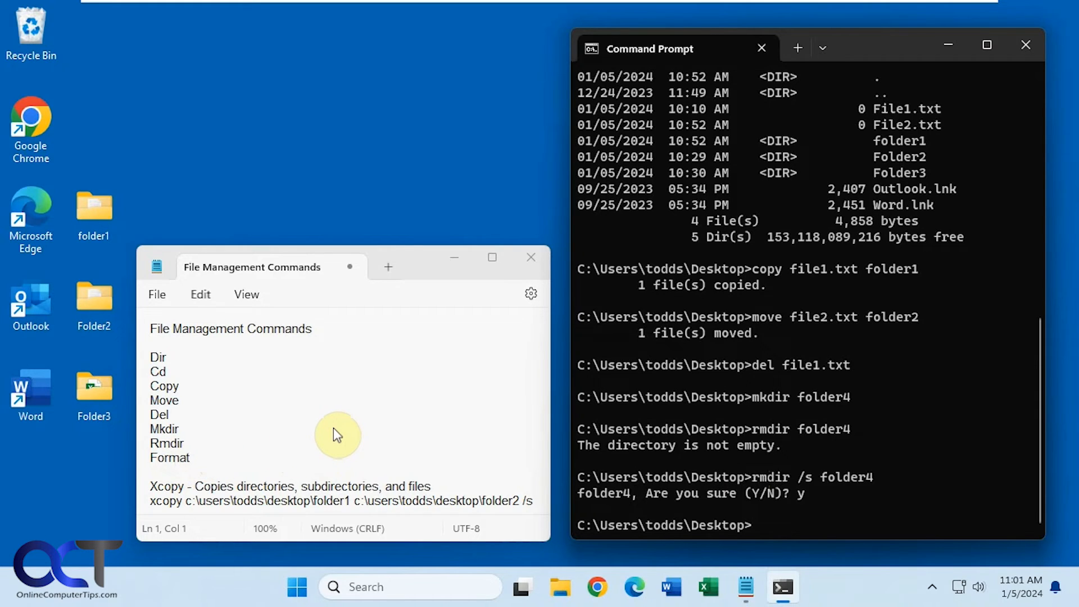
{"action": "mouse_move", "coordinate": [334, 449]}
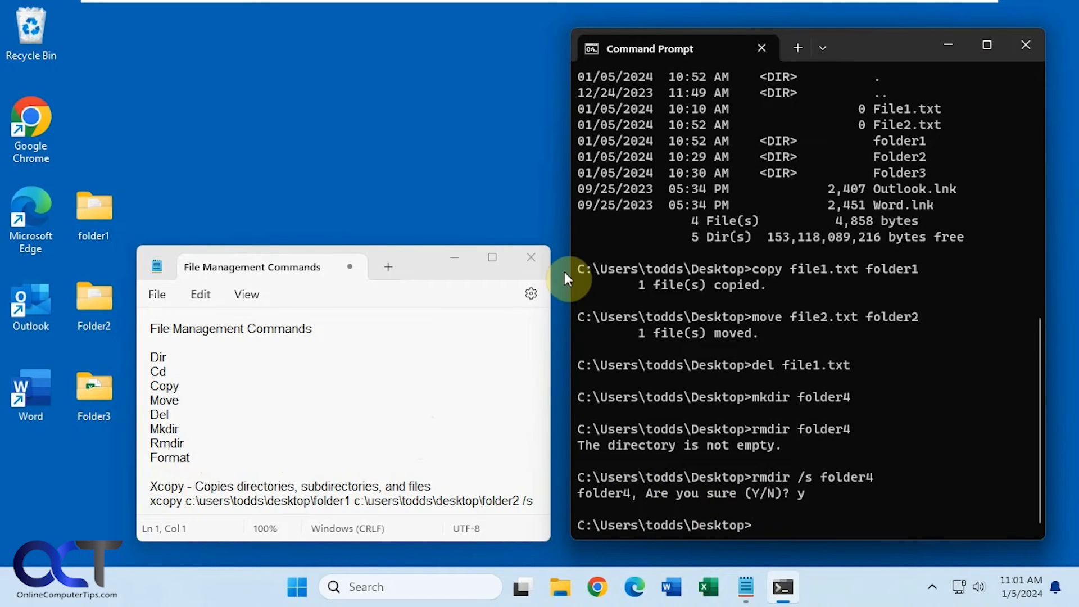
{"action": "mouse_move", "coordinate": [447, 462]}
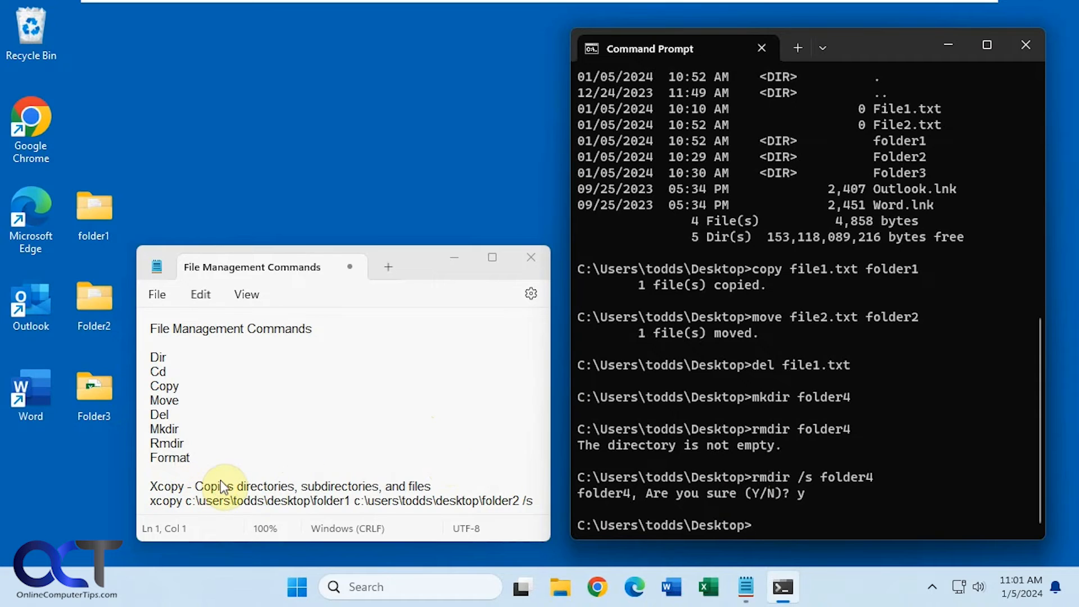
{"action": "mouse_move", "coordinate": [355, 481]}
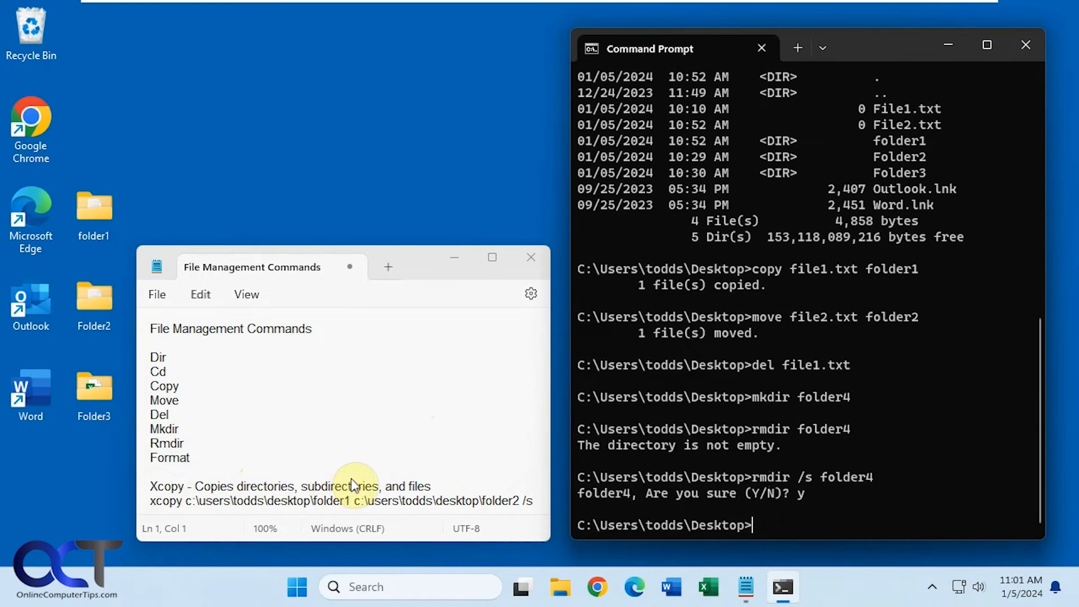
{"action": "mouse_move", "coordinate": [422, 452]}
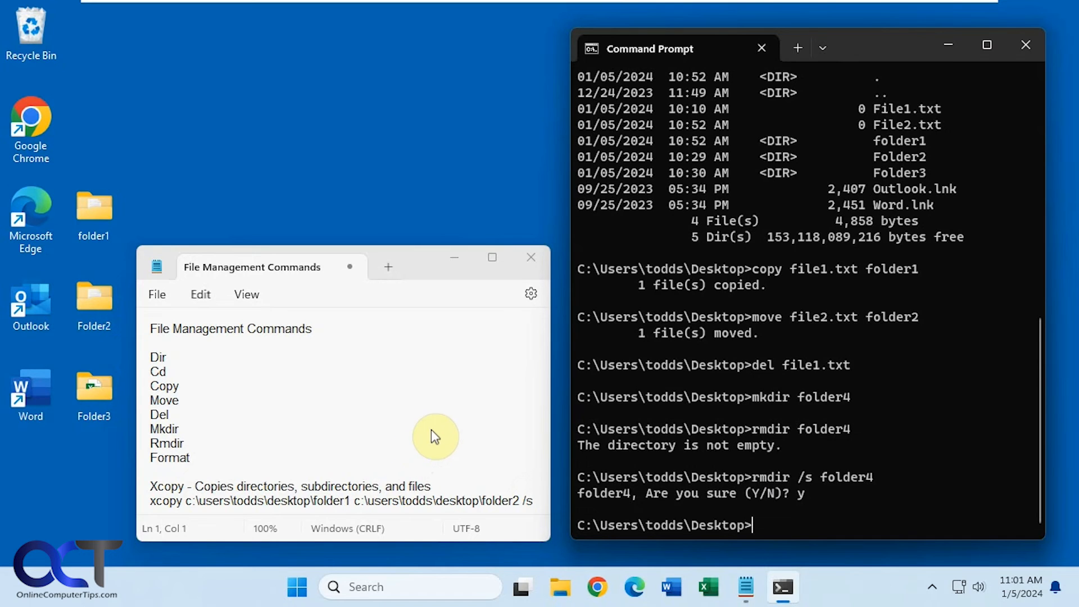
{"action": "mouse_move", "coordinate": [432, 430]}
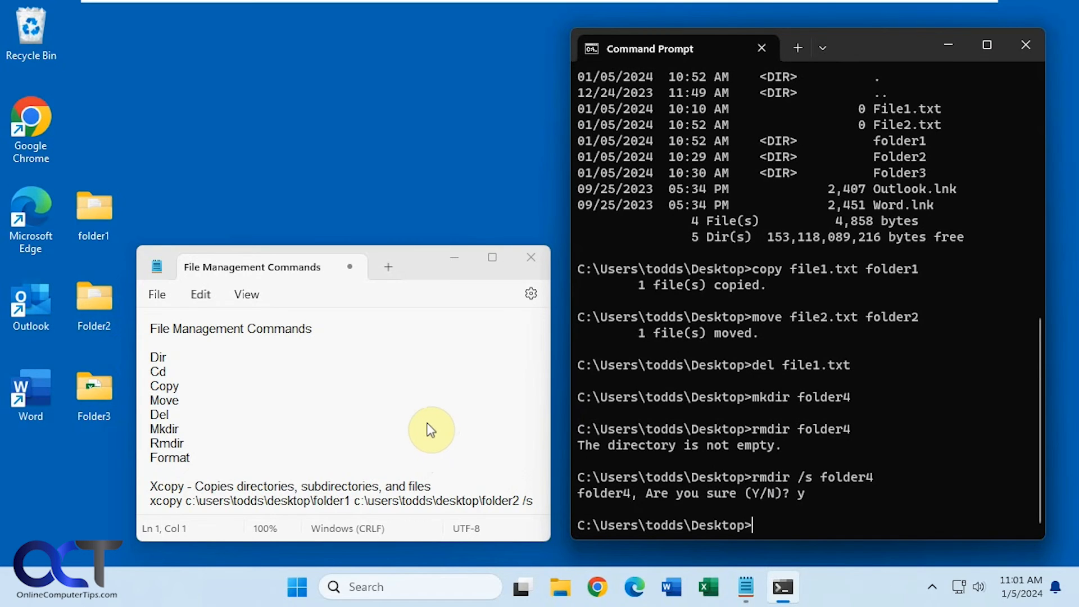
{"action": "mouse_move", "coordinate": [121, 323]}
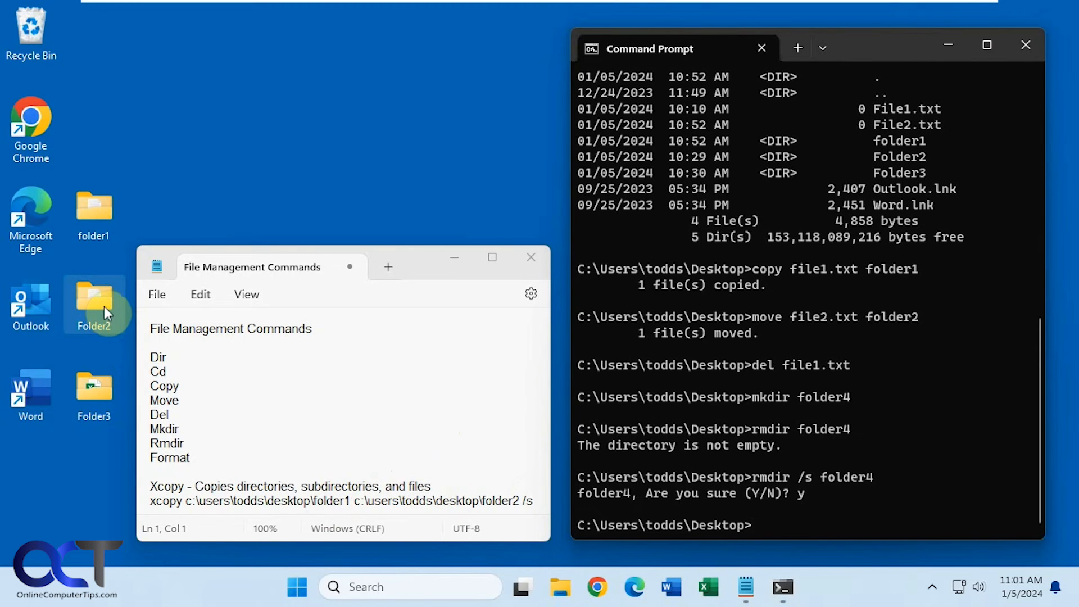
{"action": "double_click", "coordinate": [93, 297]}
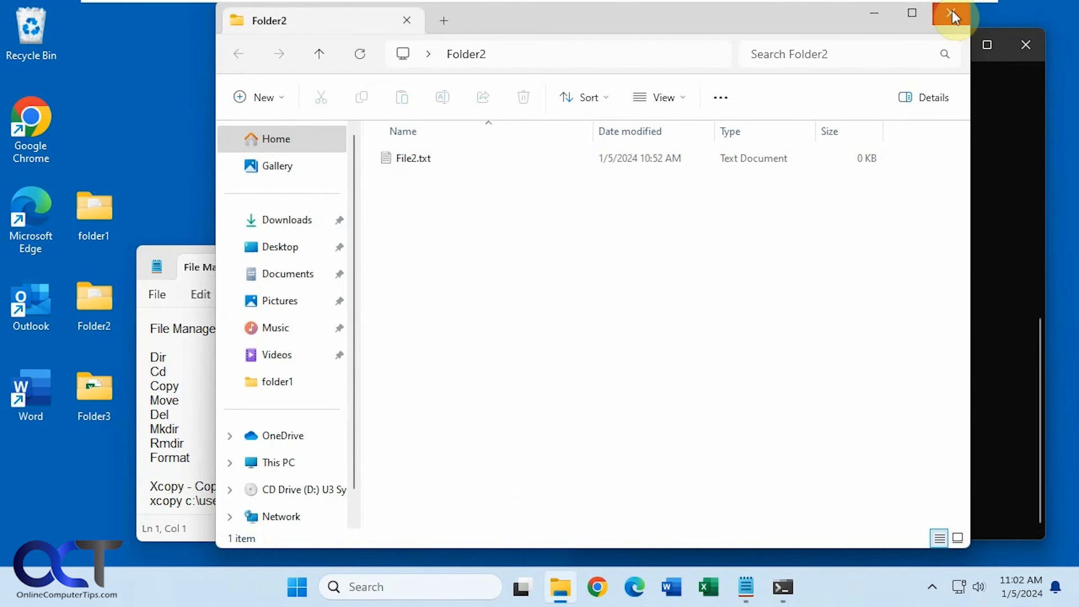
{"action": "double_click", "coordinate": [94, 213]}
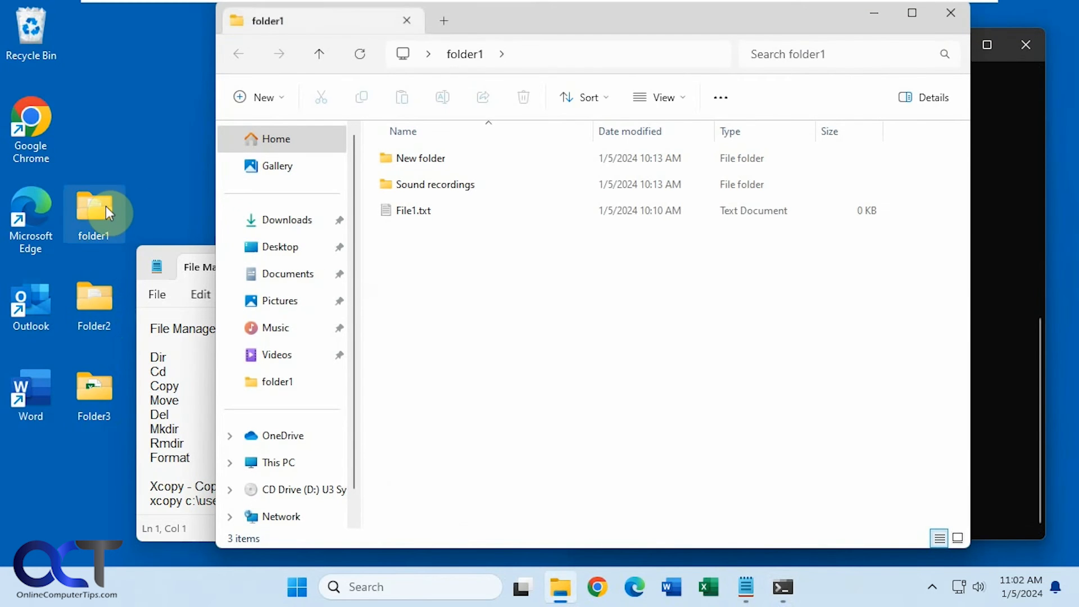
{"action": "left_click", "coordinate": [414, 210]}
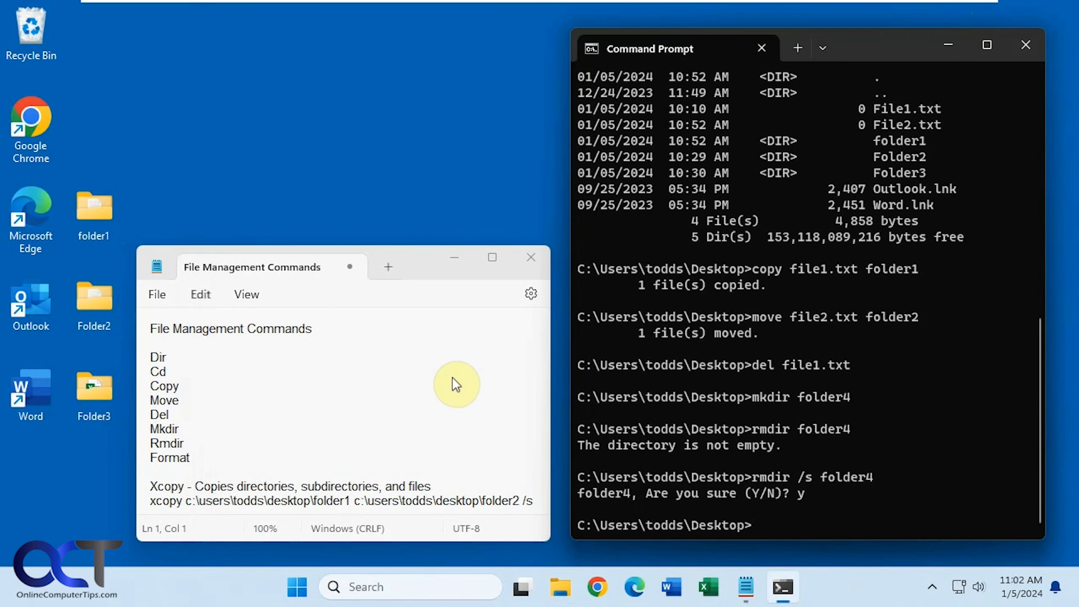
{"action": "mouse_move", "coordinate": [533, 500]}
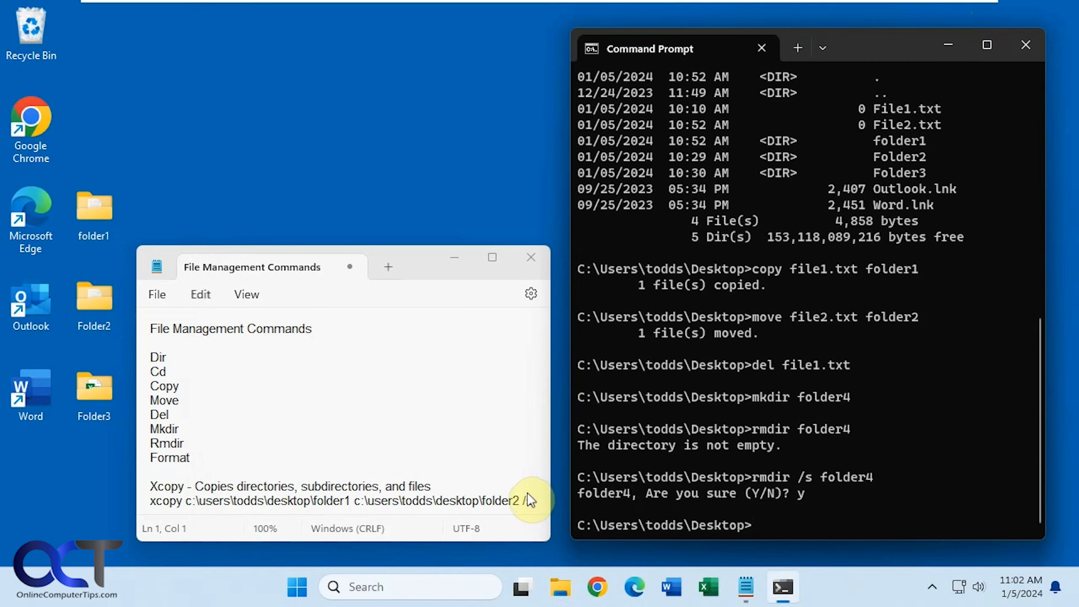
- Run 'xcopy c:\users\todds\desktop\folder1 c:\users\todds\desktop\folder2 /s', pasted from the notes
{"action": "left_click_drag", "start_coordinate": [528, 500], "coordinate": [156, 500]}
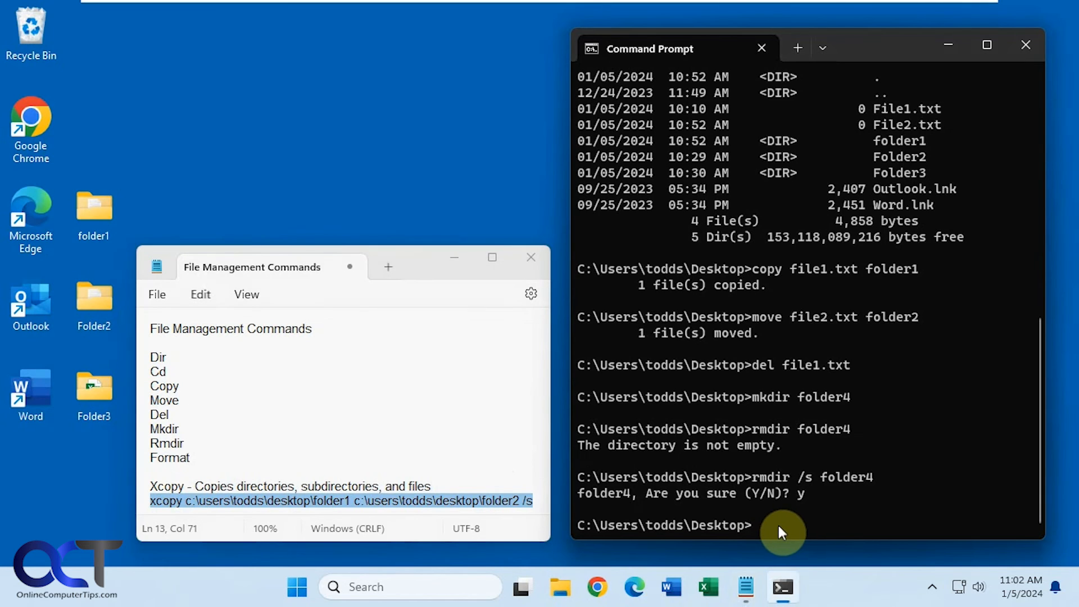
{"action": "type", "text": "xcopy c:\\users\\todds\\desktop\\folder1 c:\\users\\todds\\desktop\\folder2 /s"}
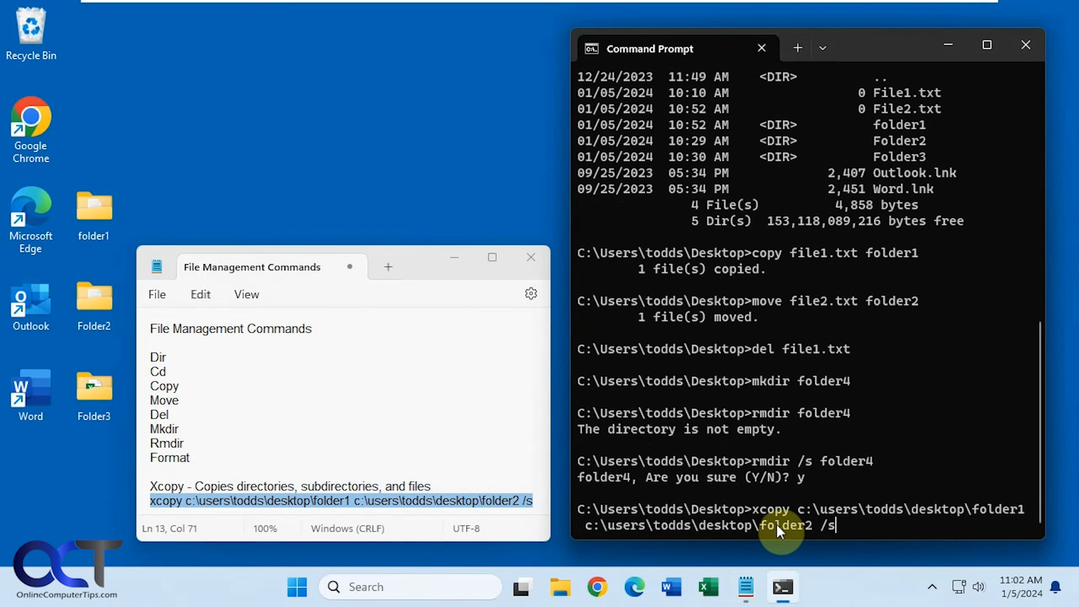
{"action": "key", "text": "enter"}
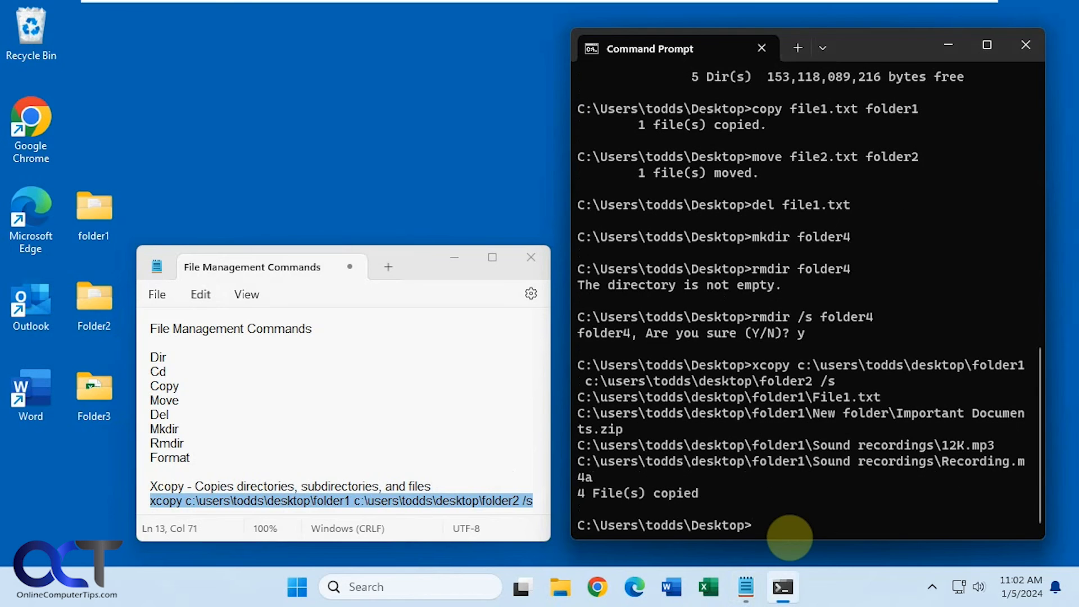
{"action": "mouse_move", "coordinate": [196, 353]}
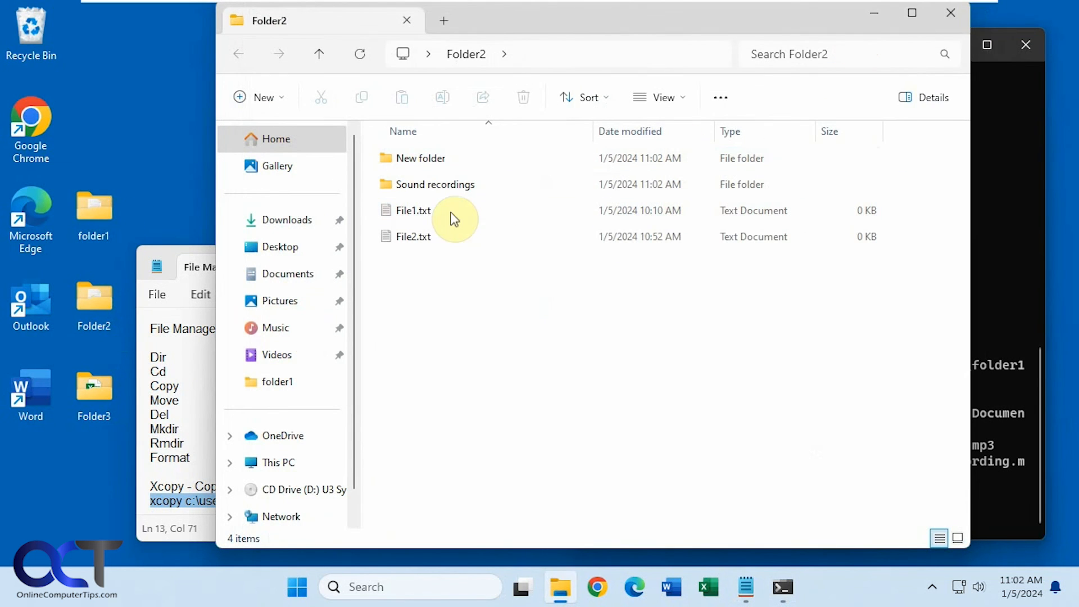
{"action": "mouse_move", "coordinate": [904, 73]}
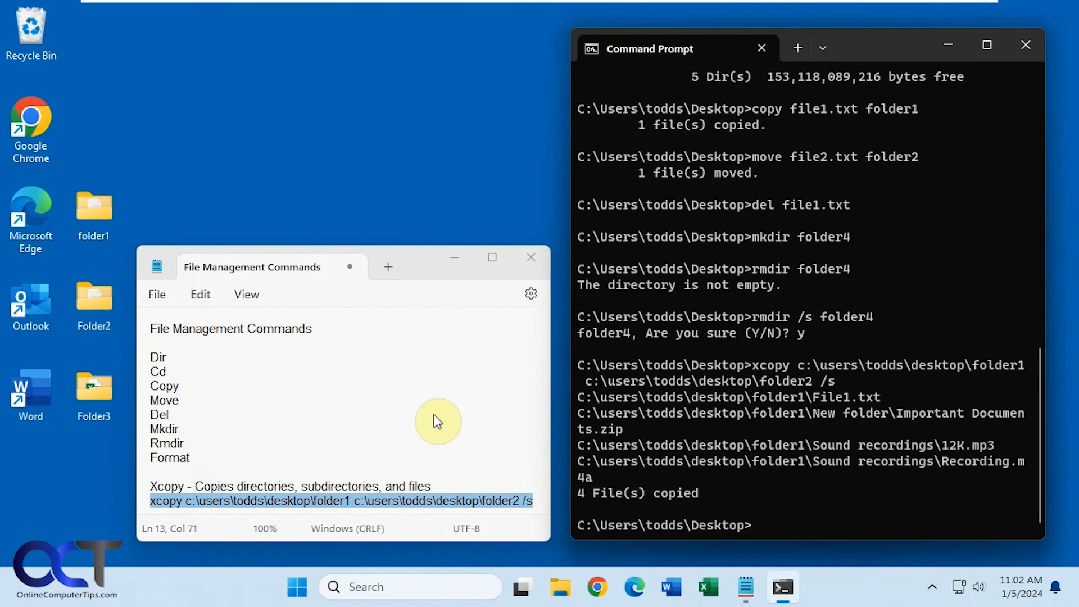
{"action": "mouse_move", "coordinate": [374, 379]}
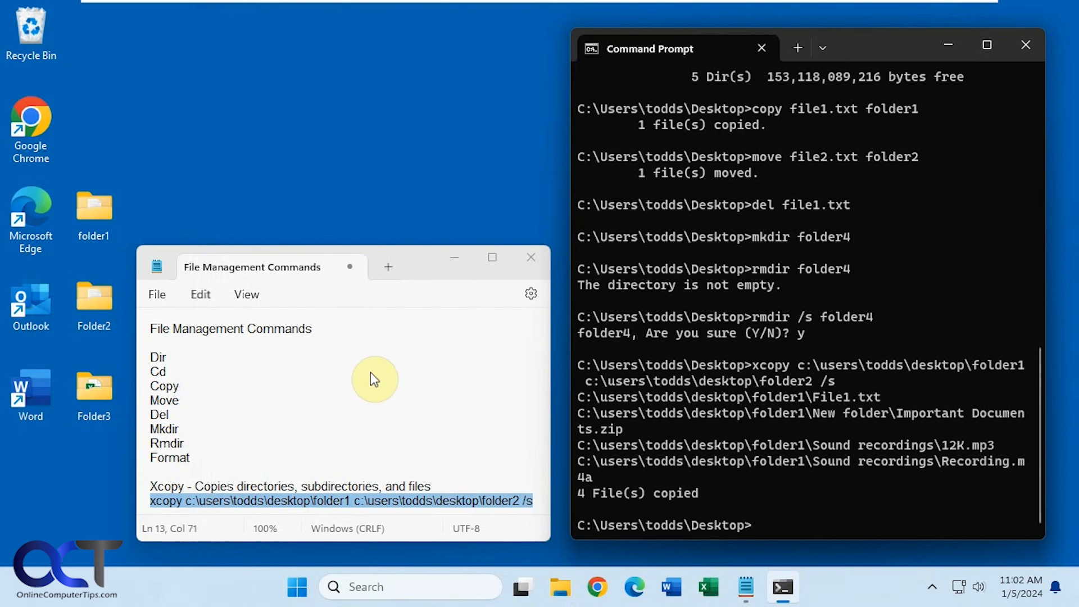
{"action": "mouse_move", "coordinate": [360, 378]}
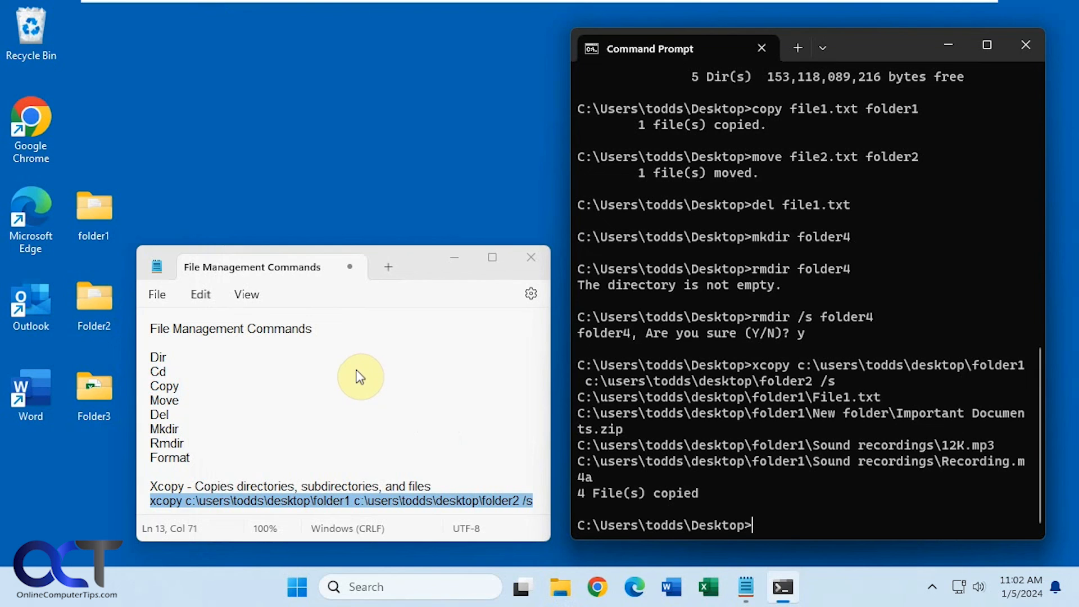
{"action": "mouse_move", "coordinate": [248, 358]}
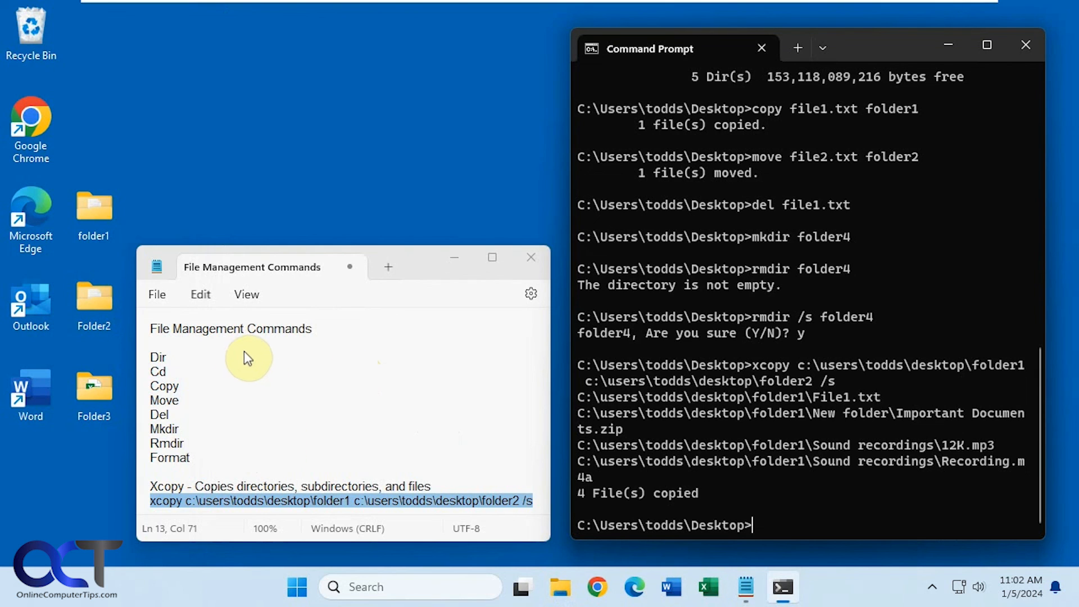
{"action": "mouse_move", "coordinate": [213, 344]}
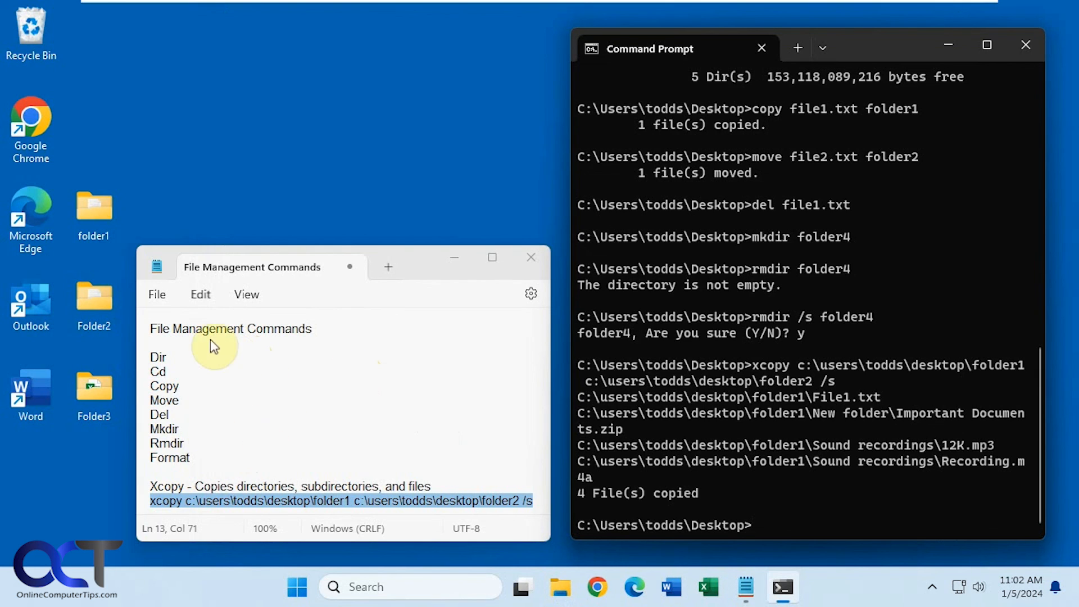
{"action": "mouse_move", "coordinate": [264, 456]}
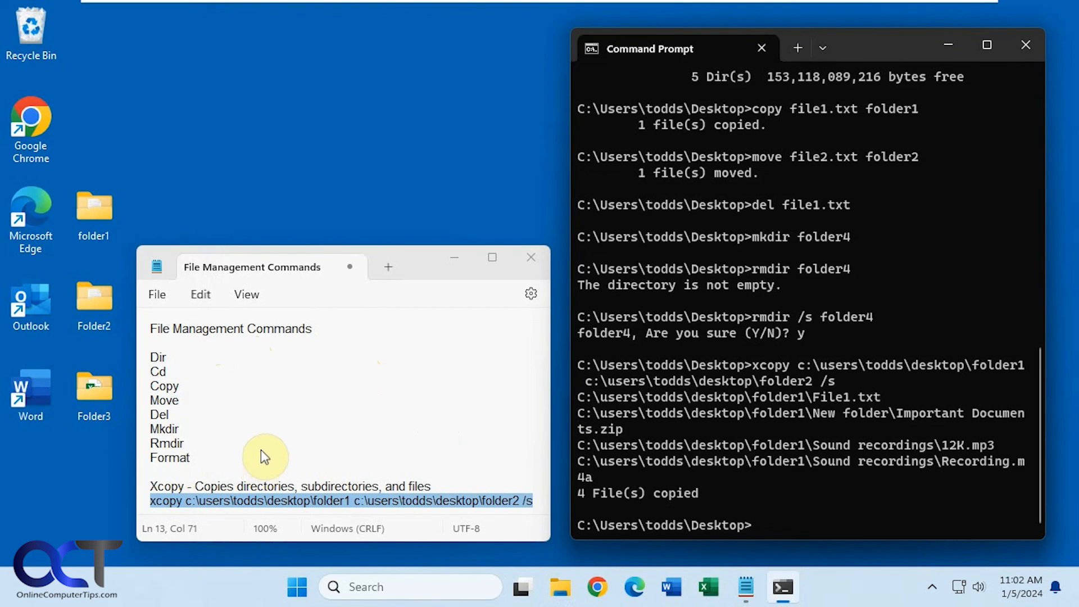